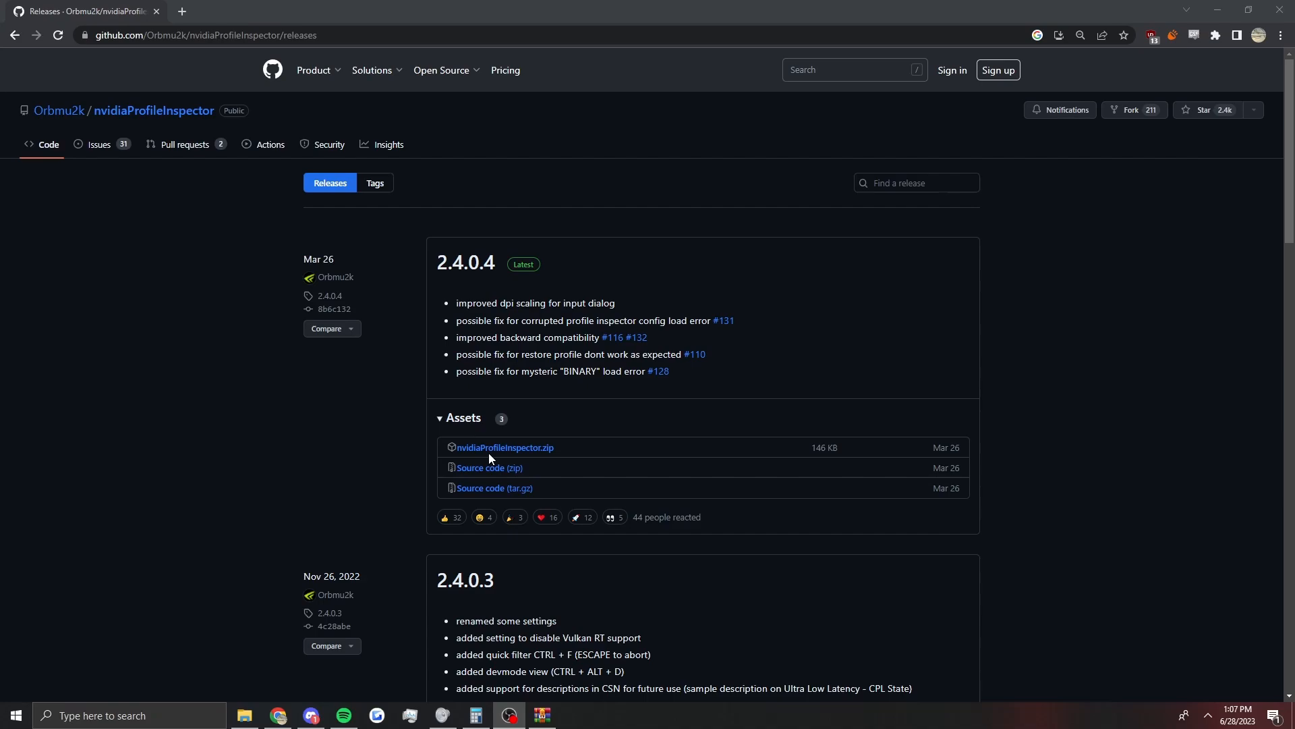
mouse_move(668, 433)
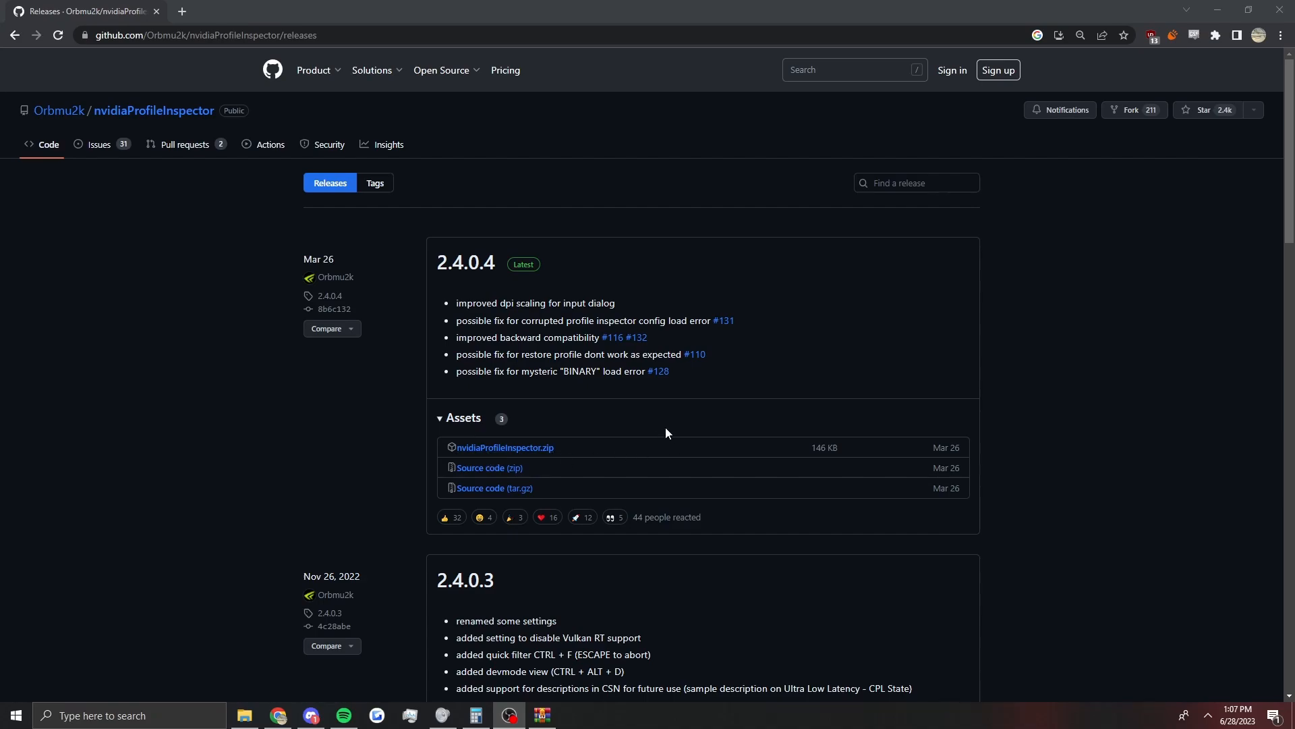
mouse_move(504, 446)
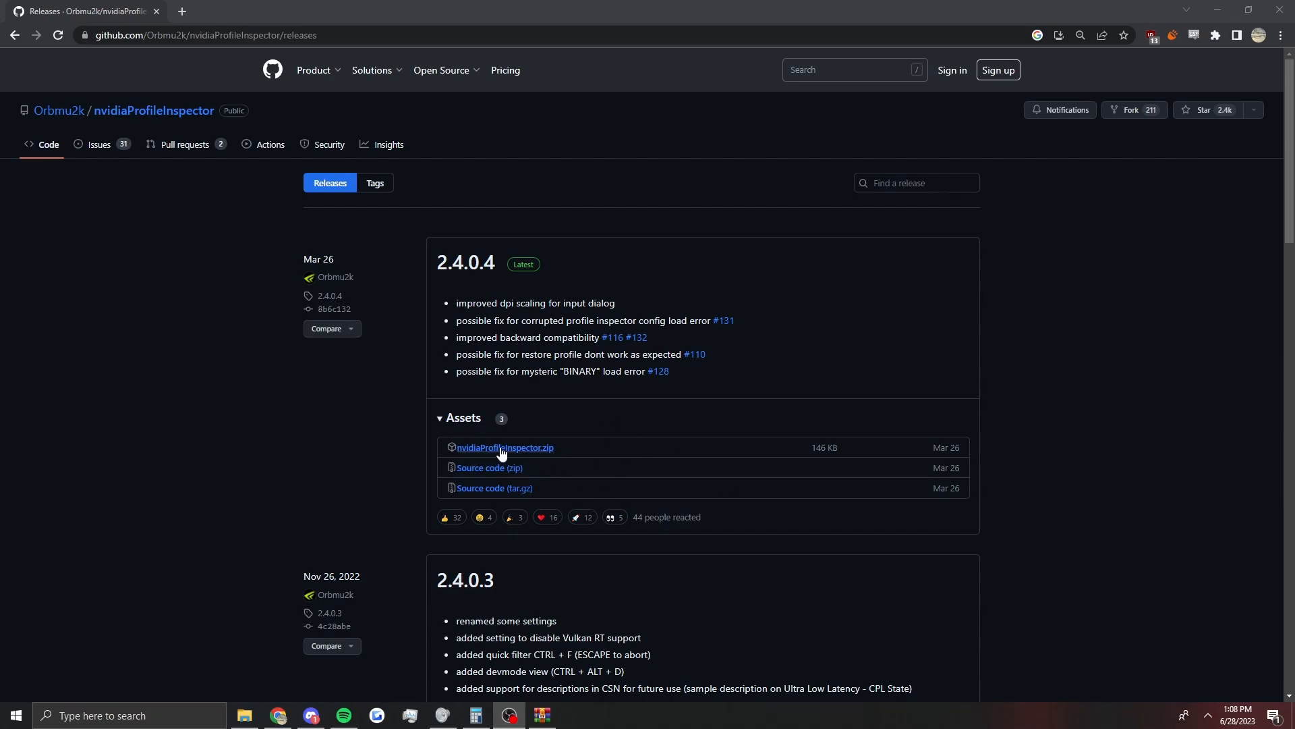
mouse_move(619, 452)
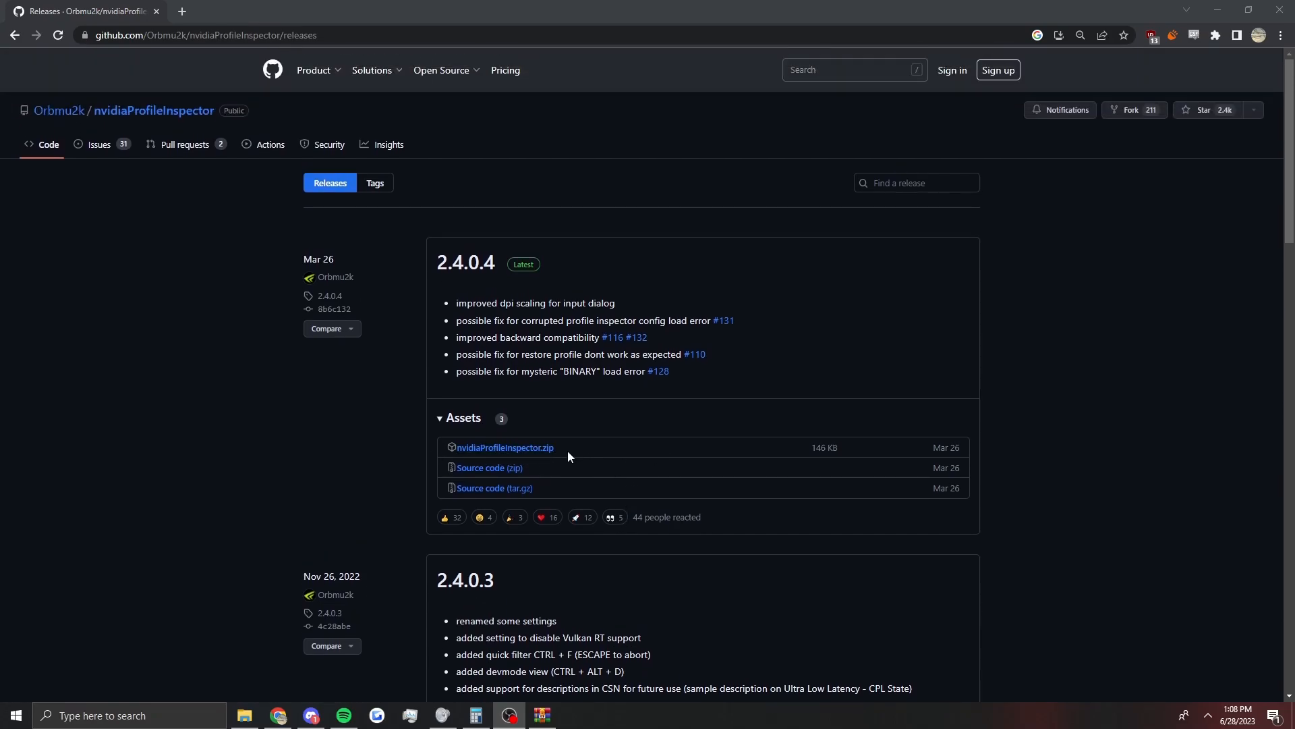
mouse_move(479, 461)
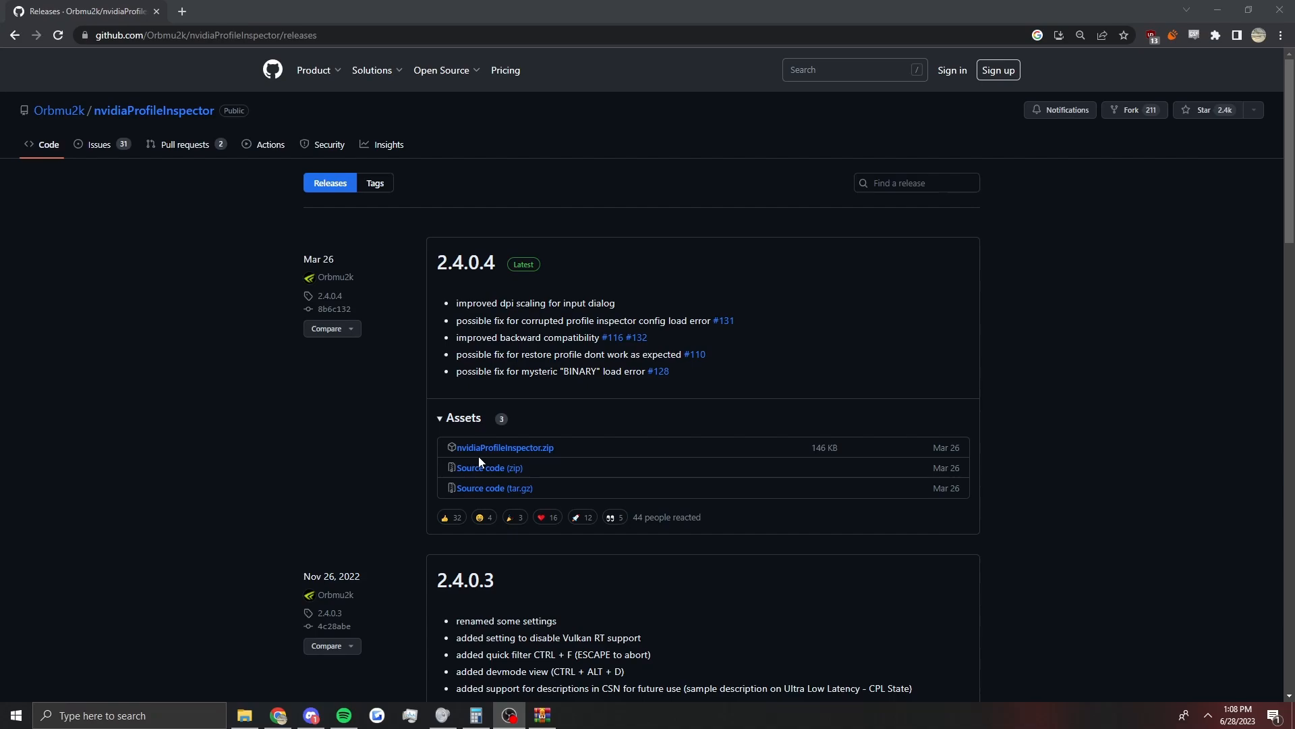
mouse_move(505, 446)
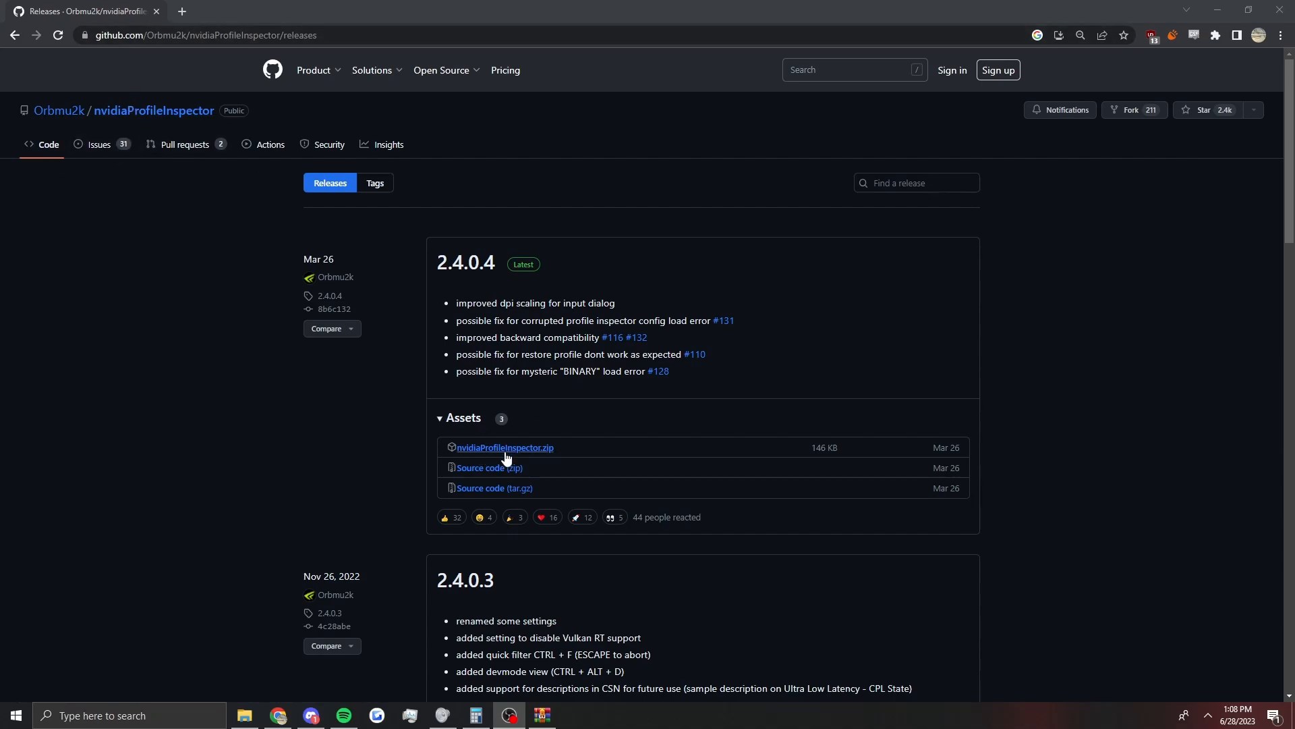
Step: Extract the three Profile Inspector files to Desktop\BDO RUNESCAPE, then close WinRAR
click(504, 447)
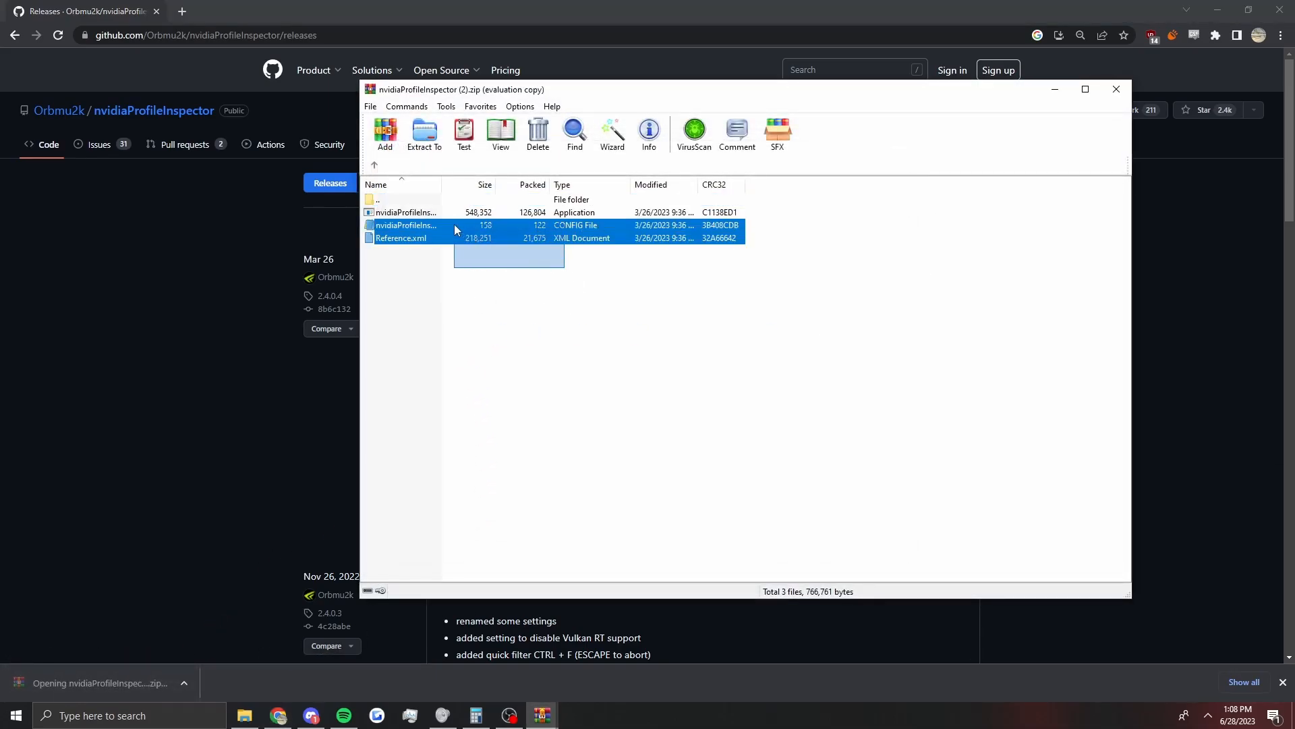
click(424, 133)
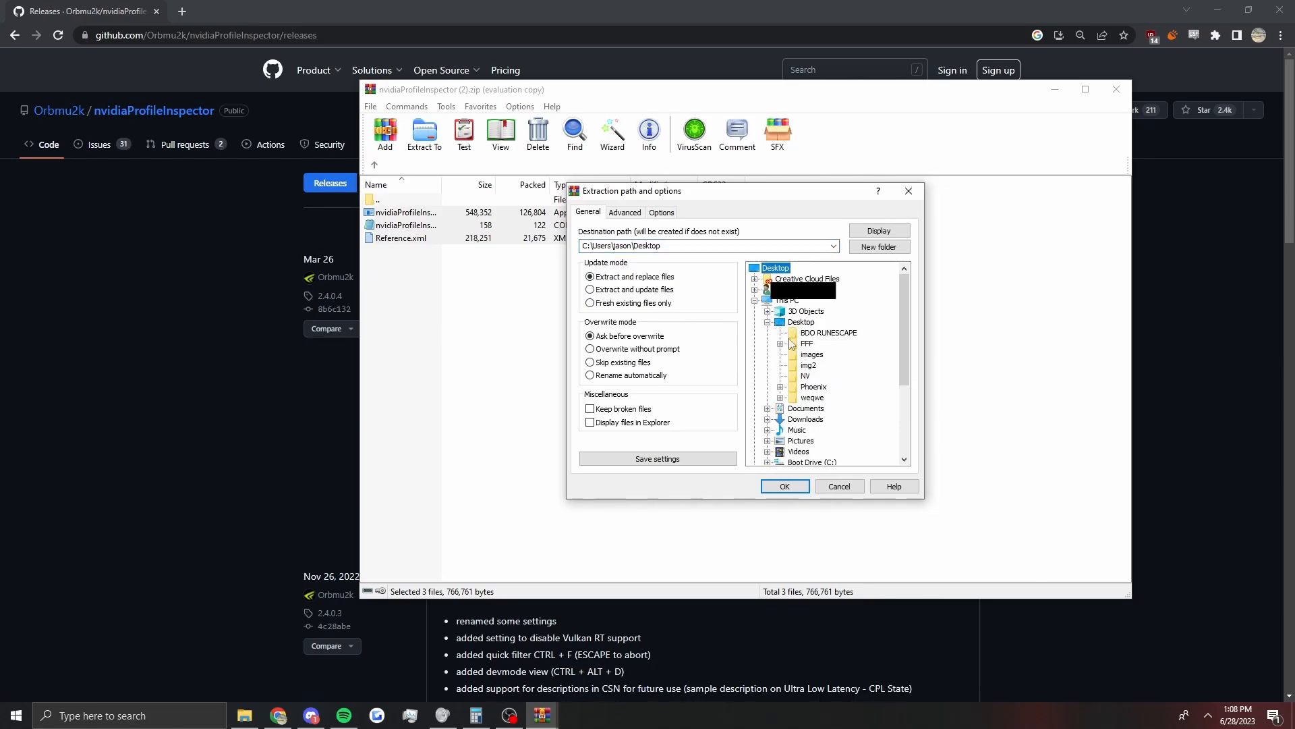
click(829, 332)
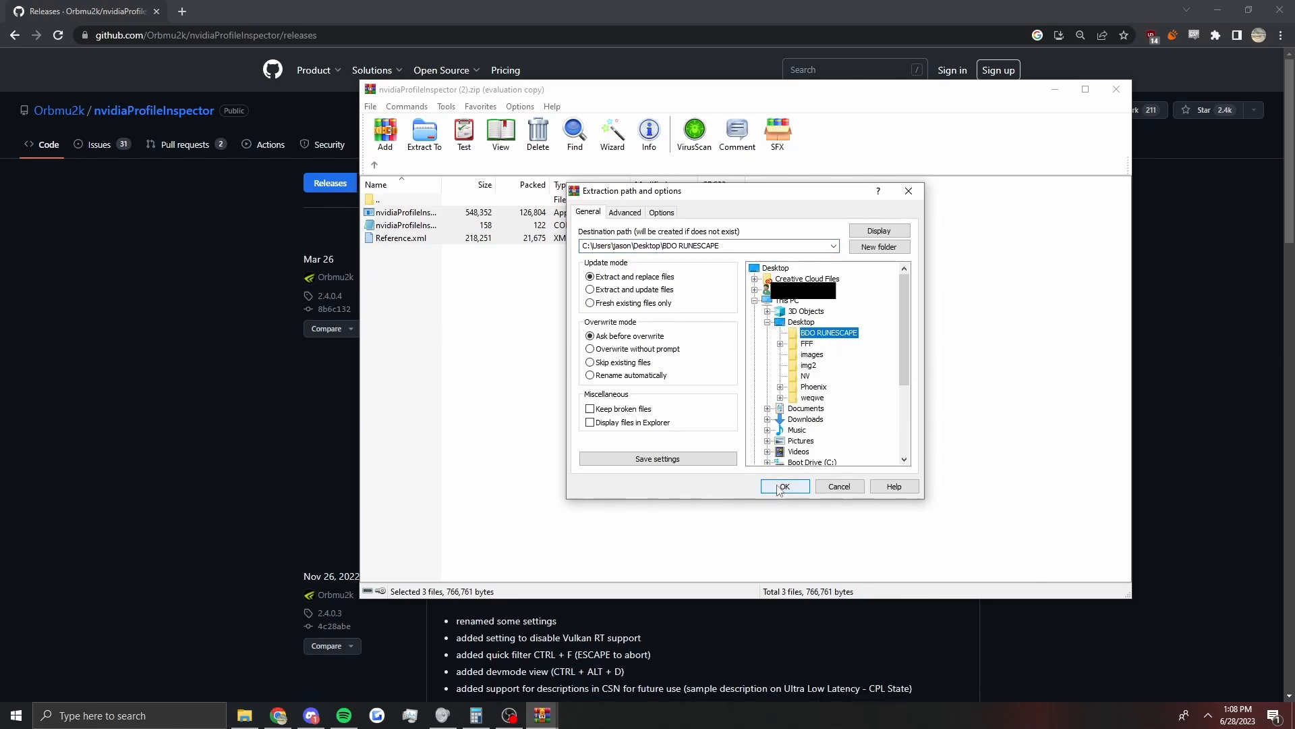
click(783, 486)
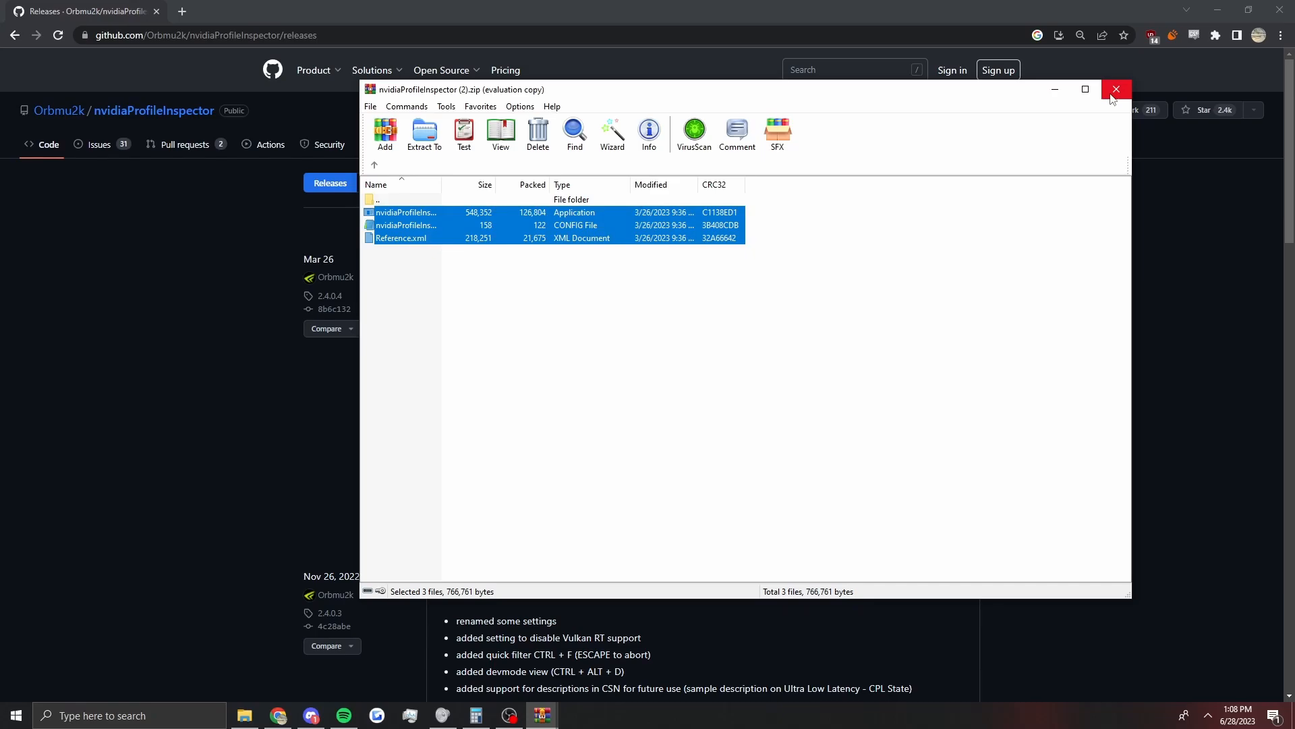
click(1116, 89)
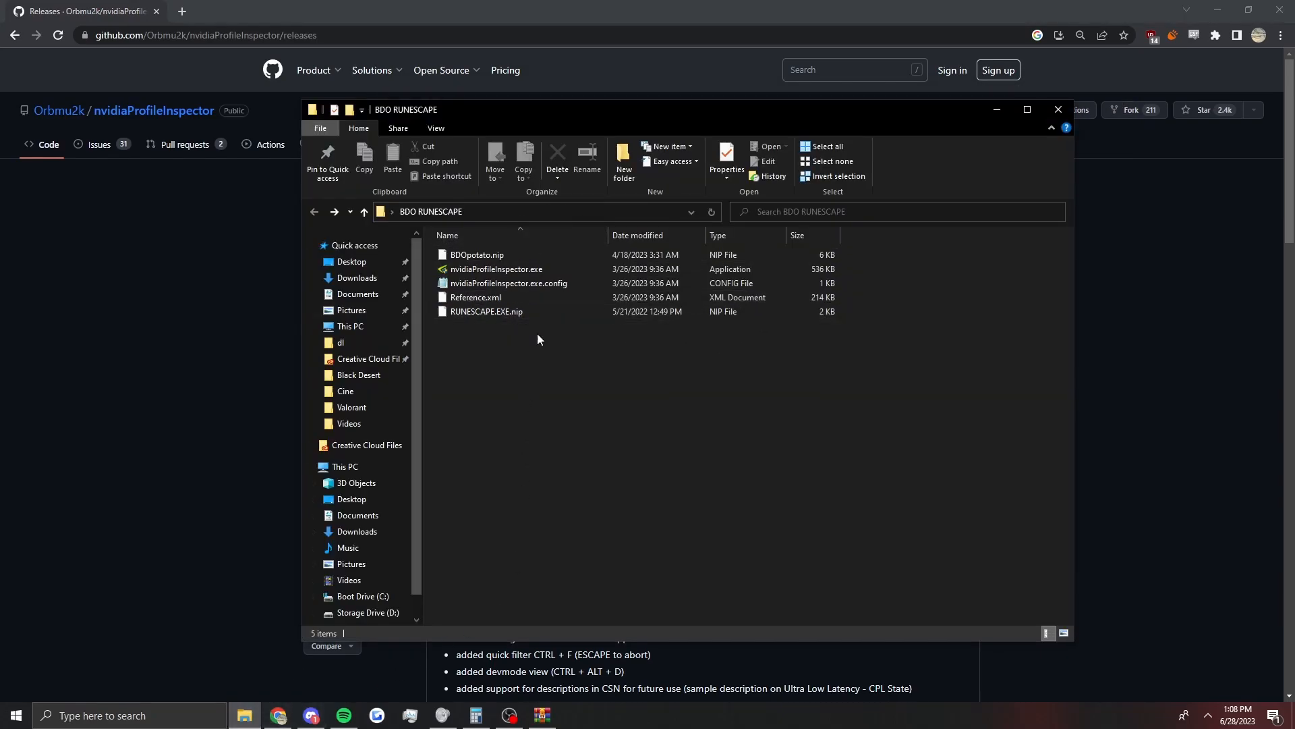
Step: Run nvidiaProfileInspector.exe from the BDO RUNESCAPE folder
click(477, 254)
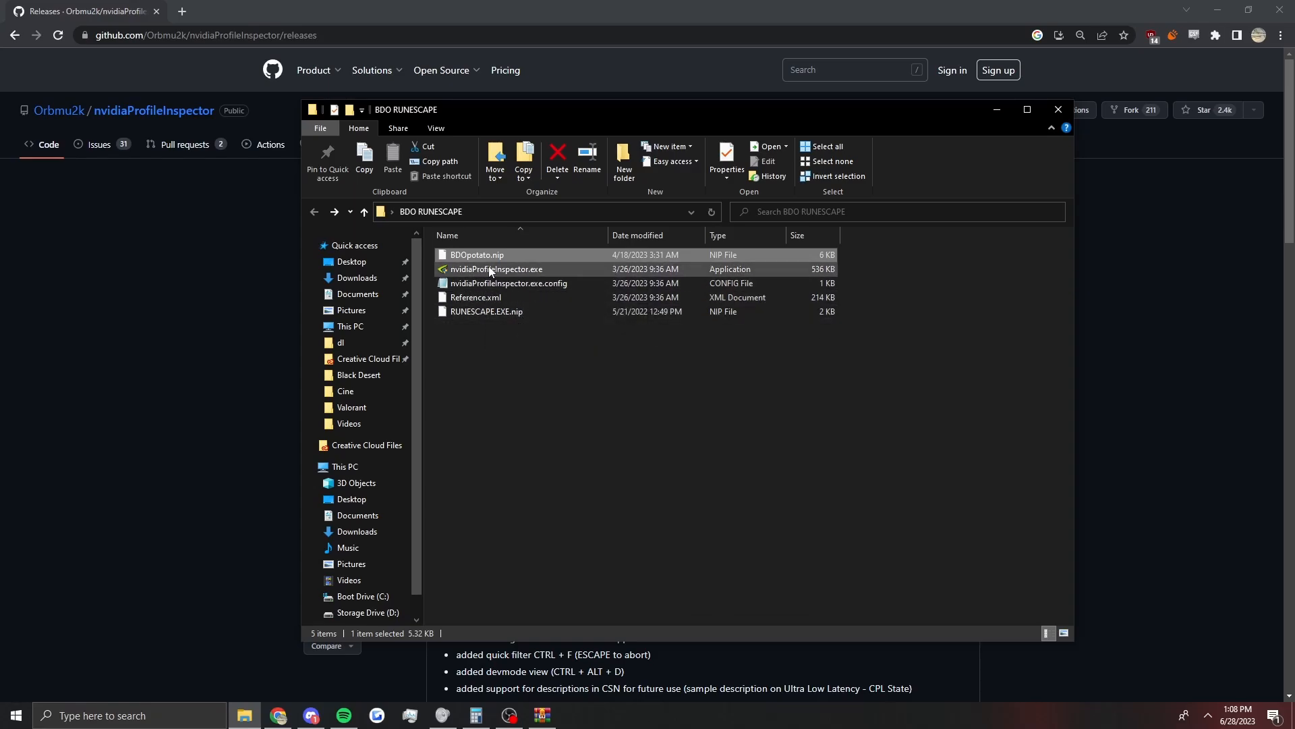
double_click(496, 268)
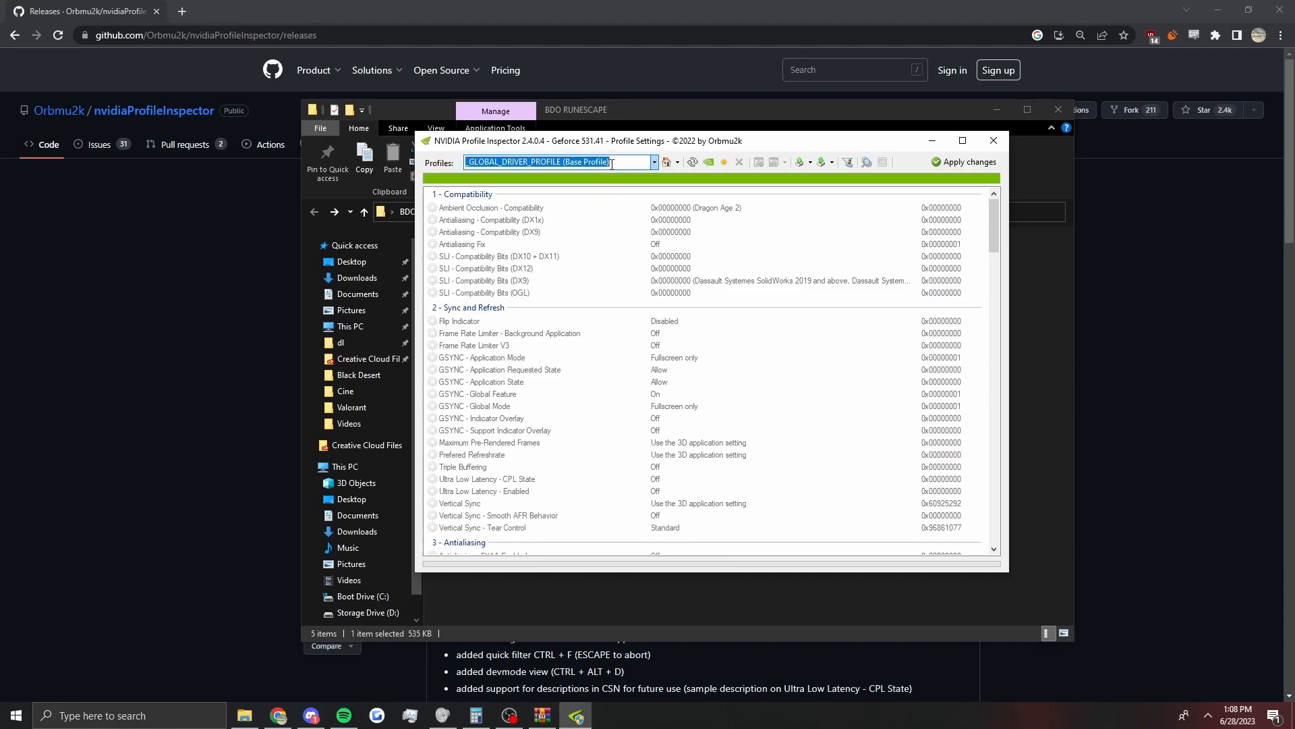
Step: Search 'Black De', load the Black Desert profile and scroll through its settings
text(Black)
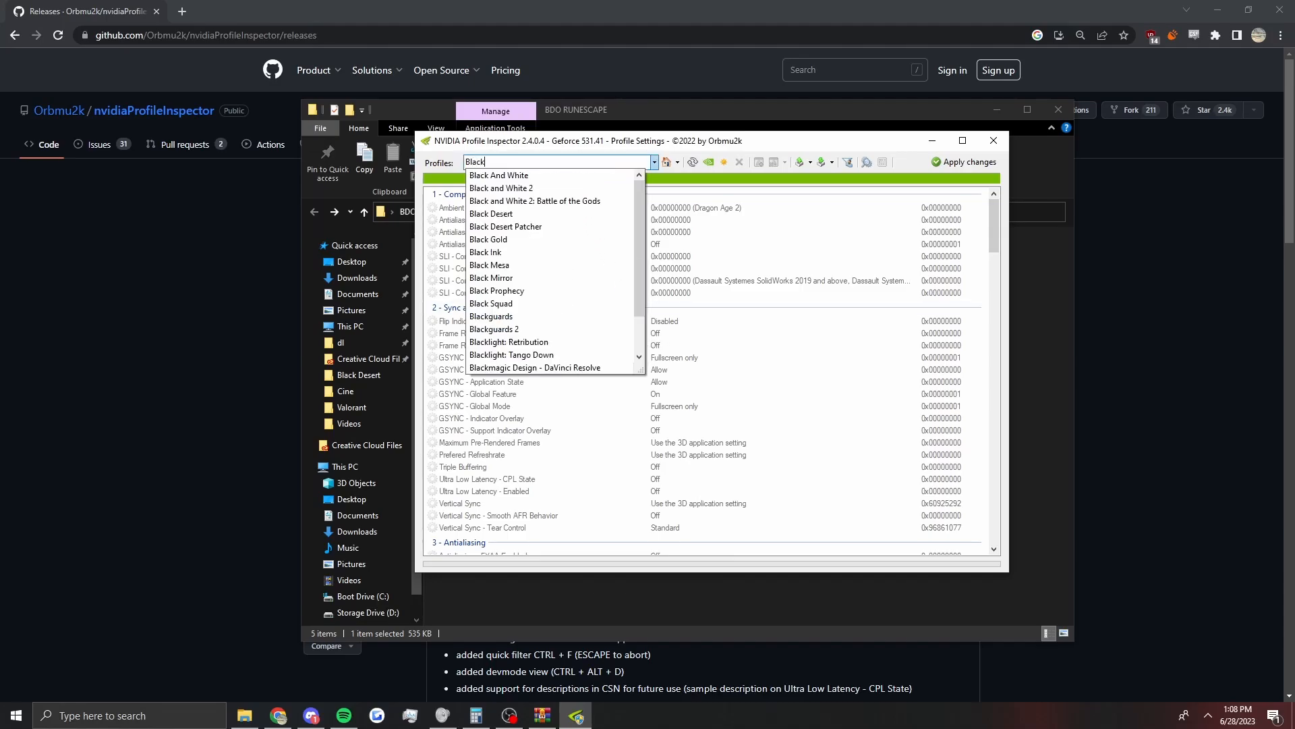
text(De)
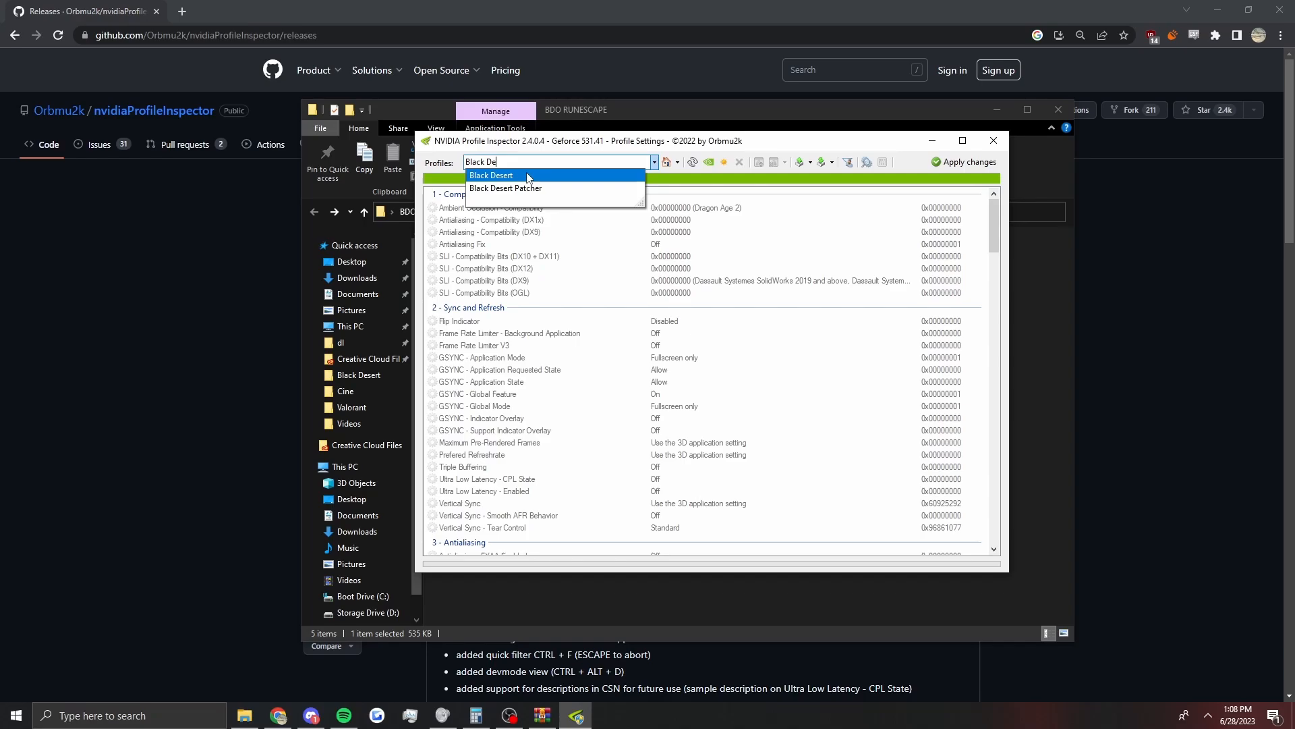
click(490, 176)
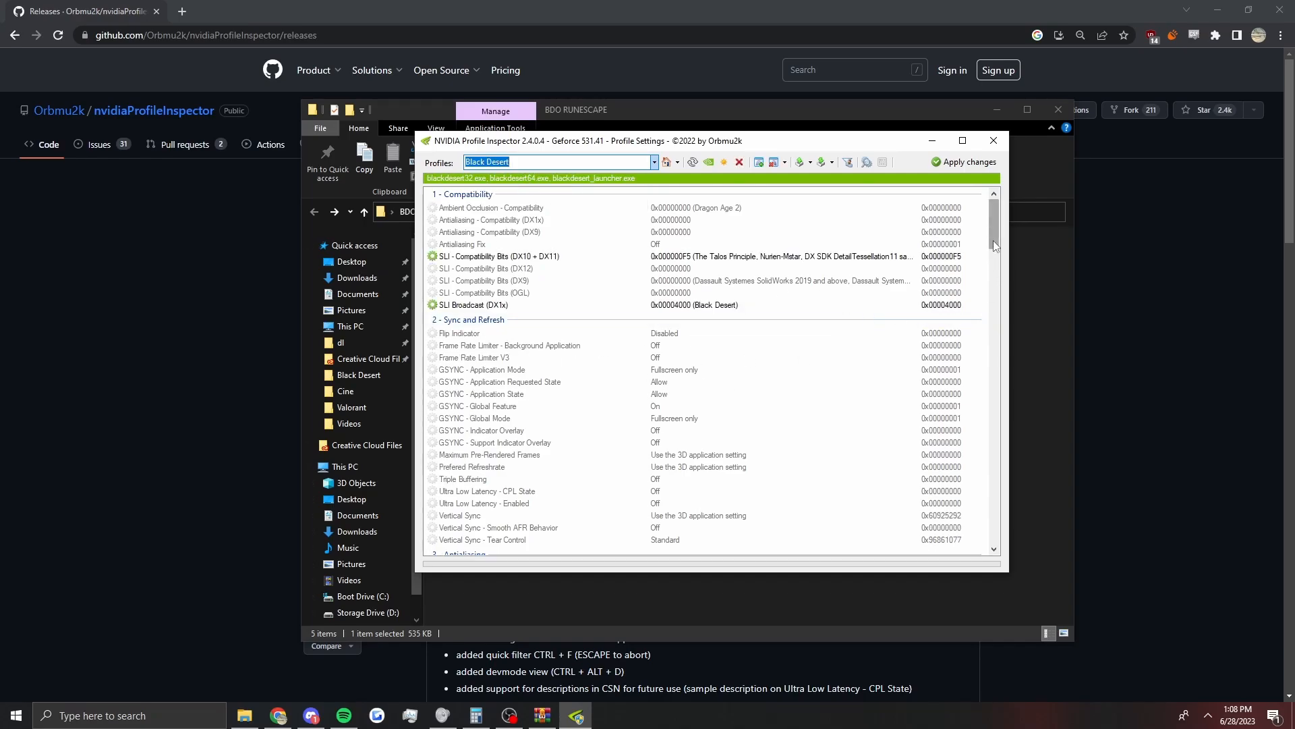
scroll(down, 3)
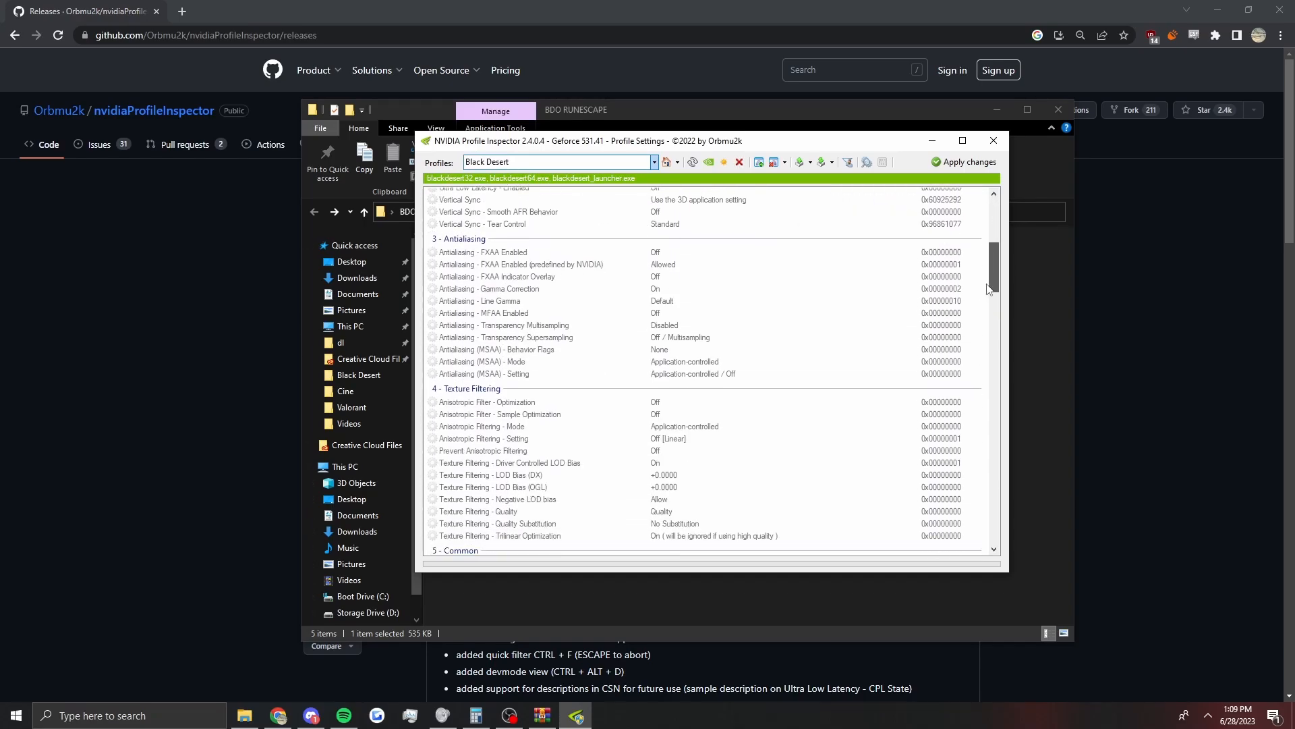
scroll(down, 3)
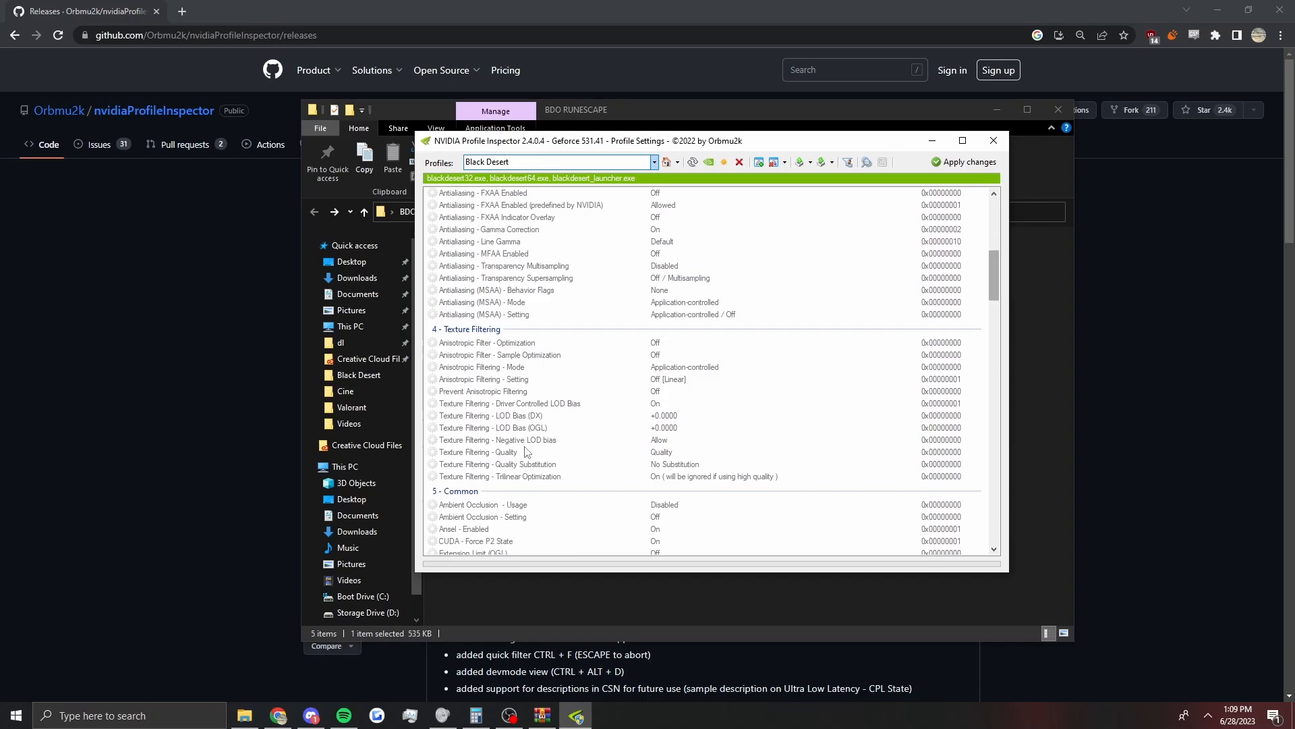
mouse_move(574, 413)
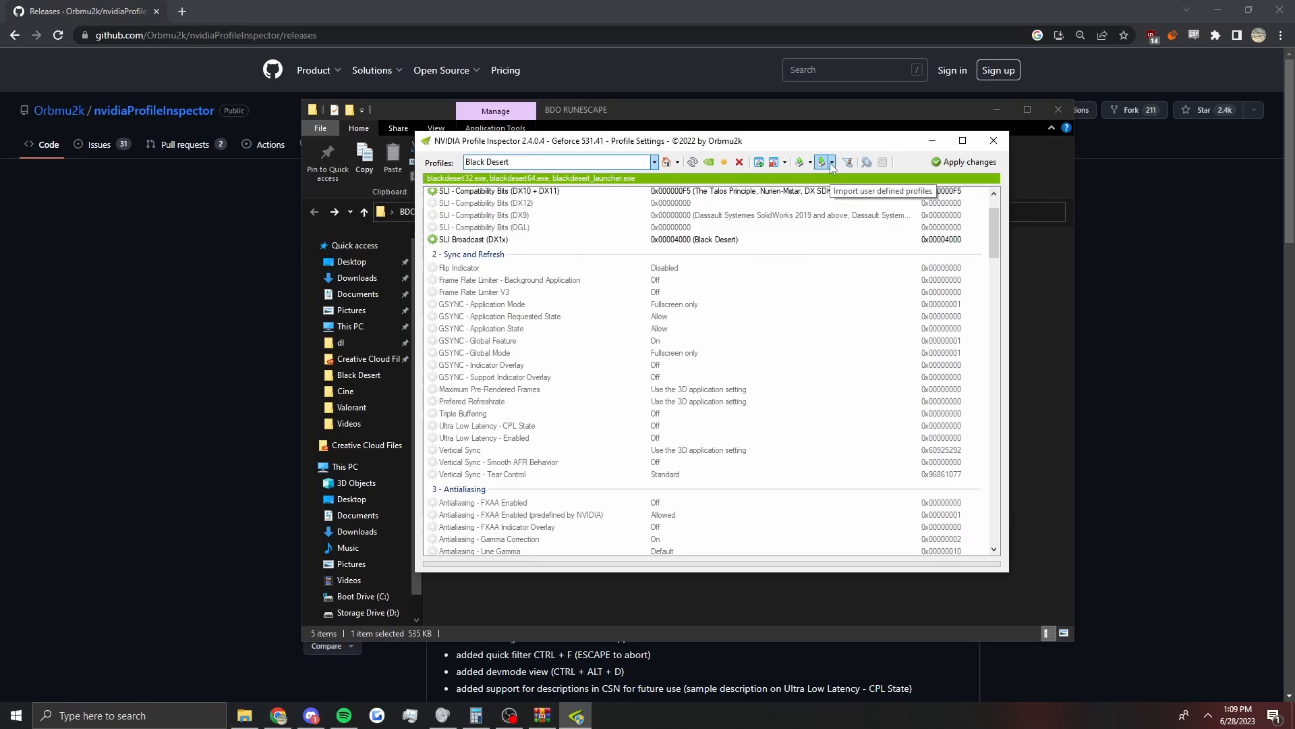
Step: Open the import menu and choose Import profile(s) to load BDOpotato.nip
click(825, 162)
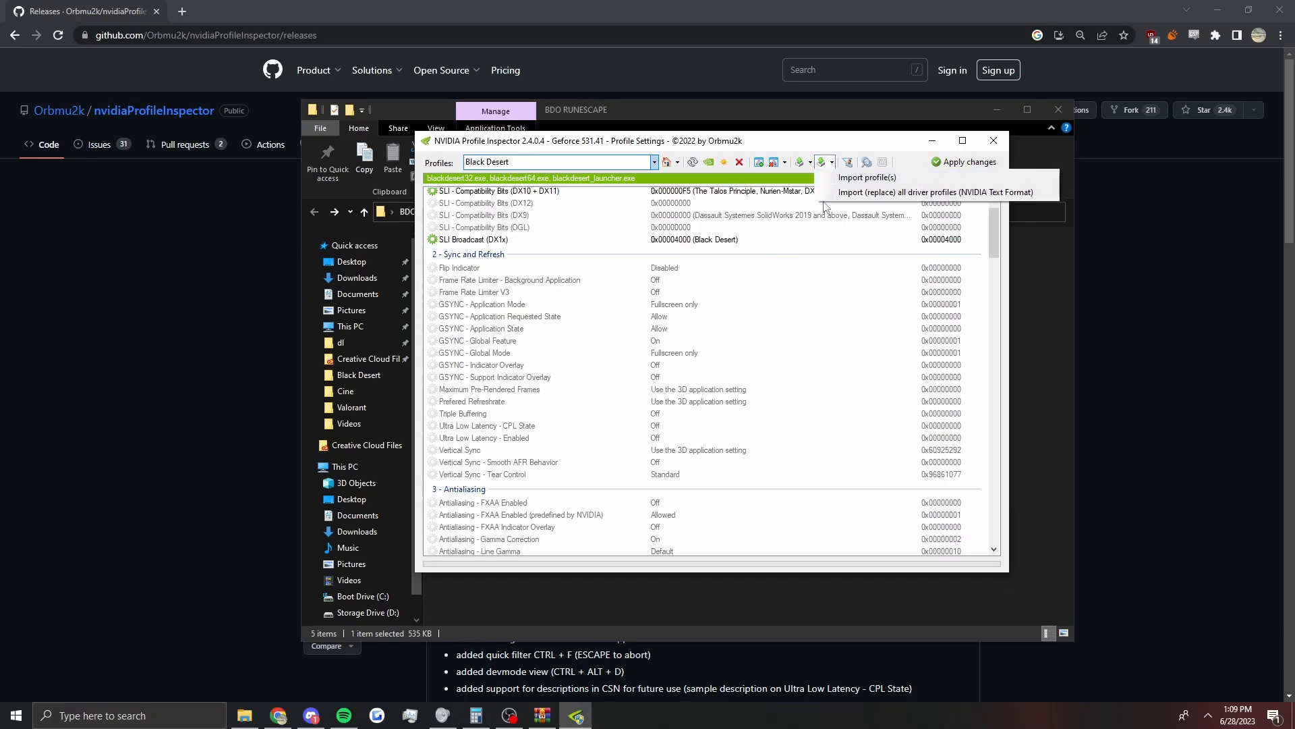
mouse_move(868, 177)
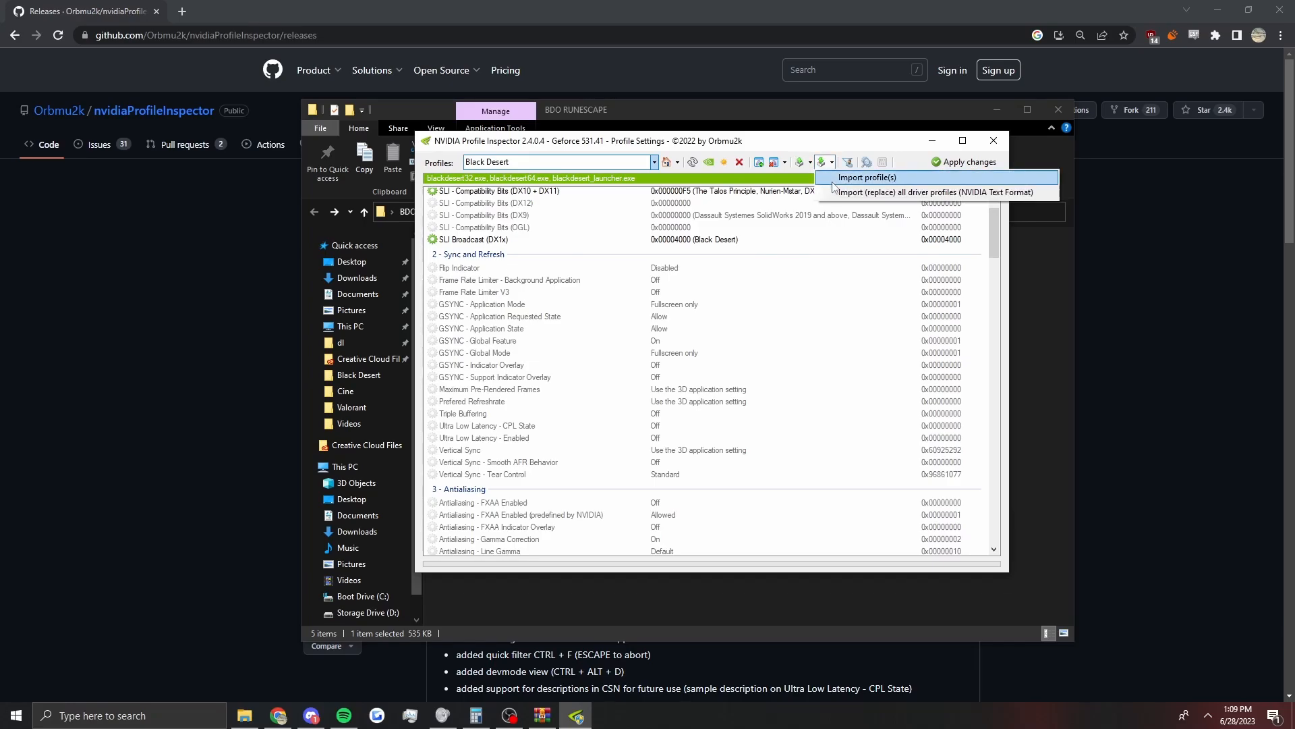
click(866, 177)
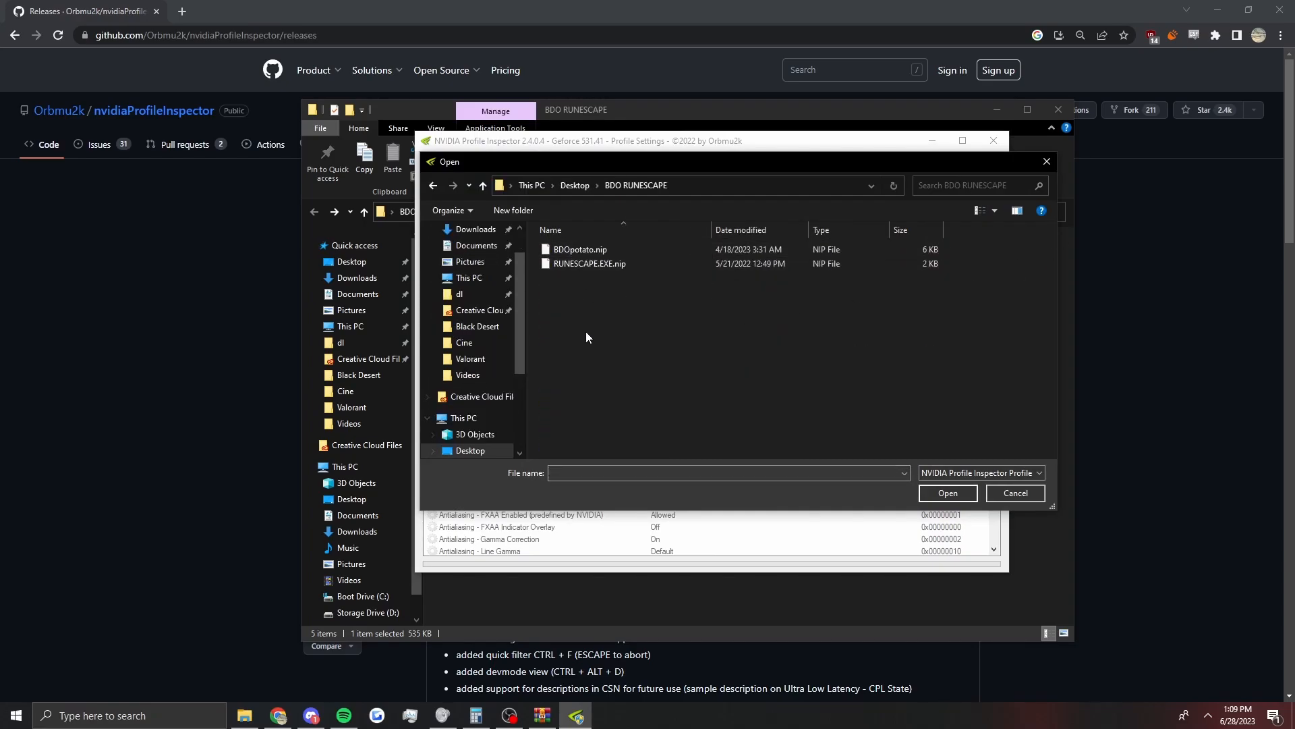
mouse_move(590, 262)
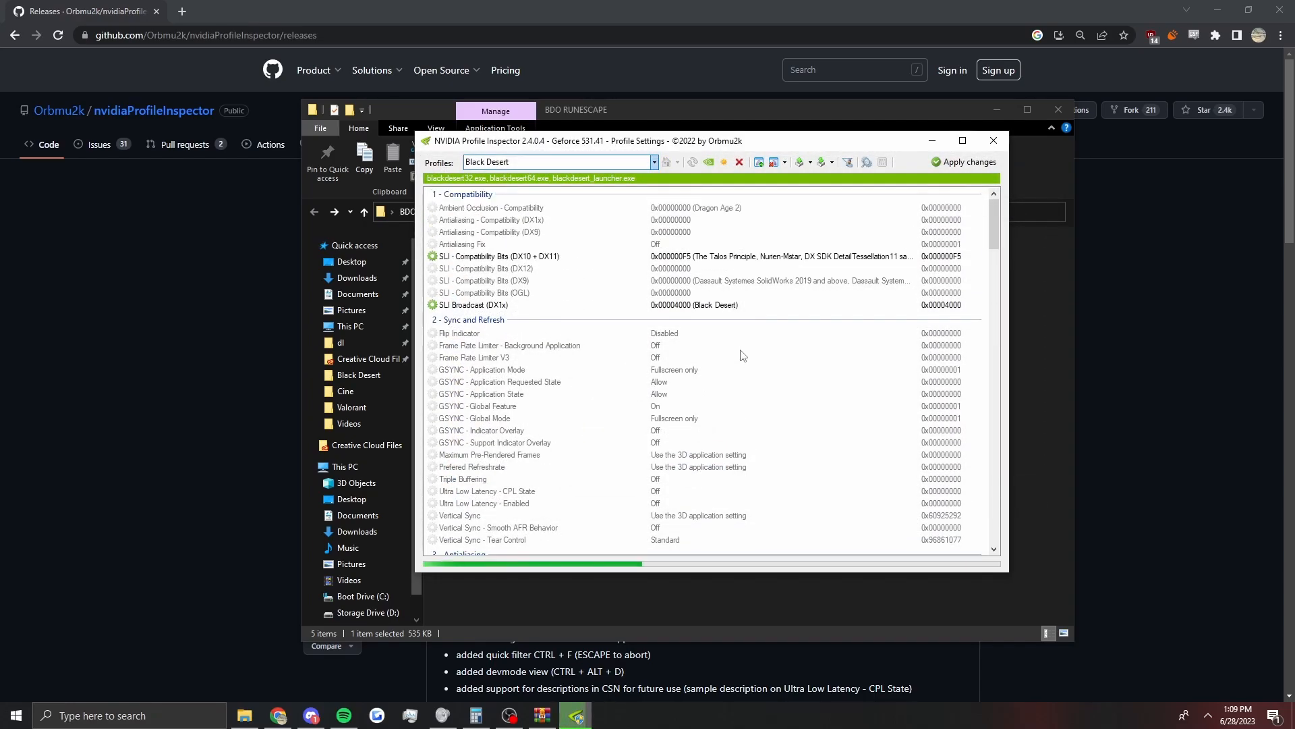
Step: Review the imported settings, apply them to the Black Desert profile, and close the inspector
scroll(down, 3)
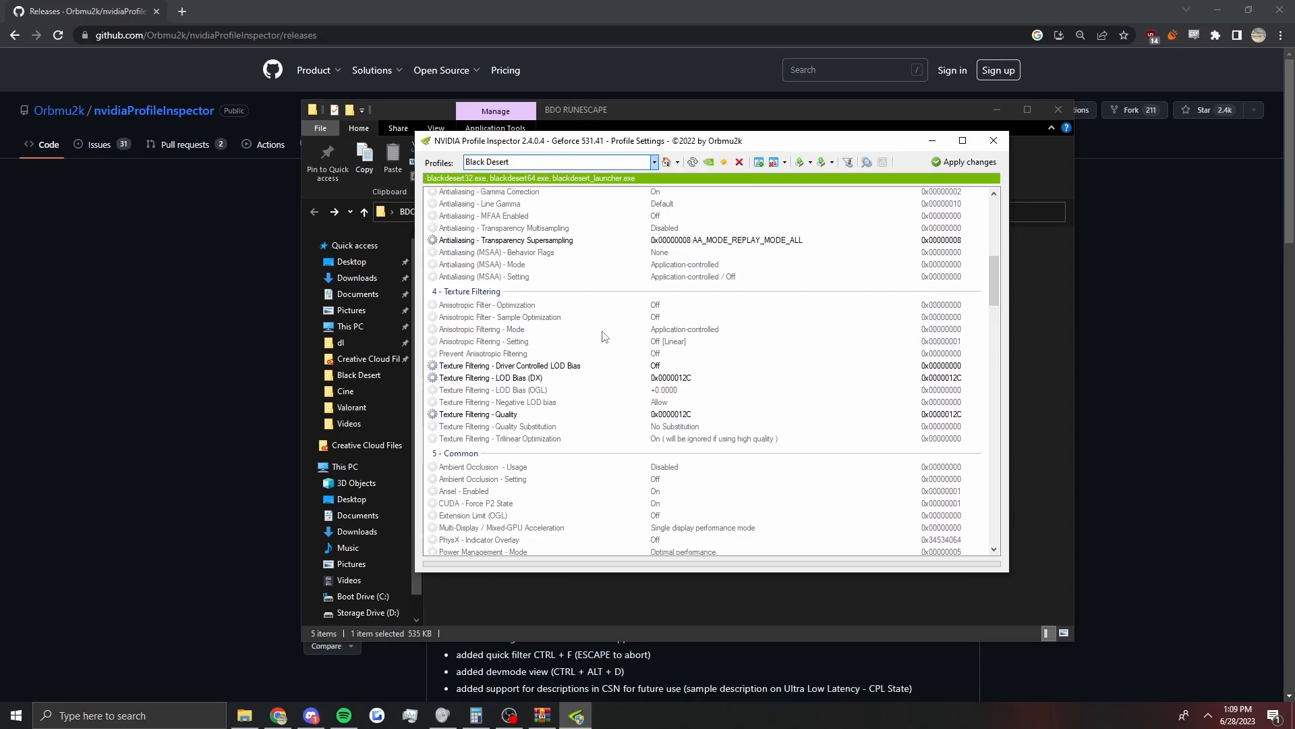
scroll(down, 3)
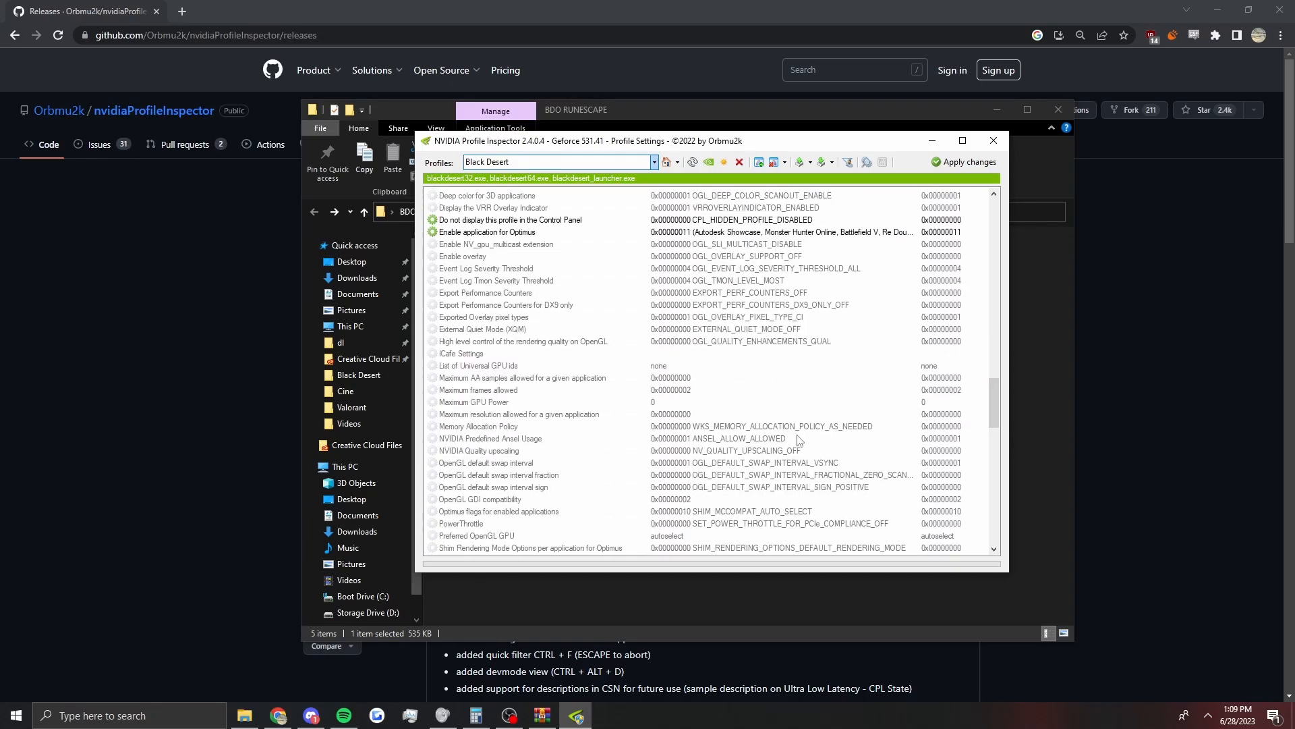
scroll(down, 3)
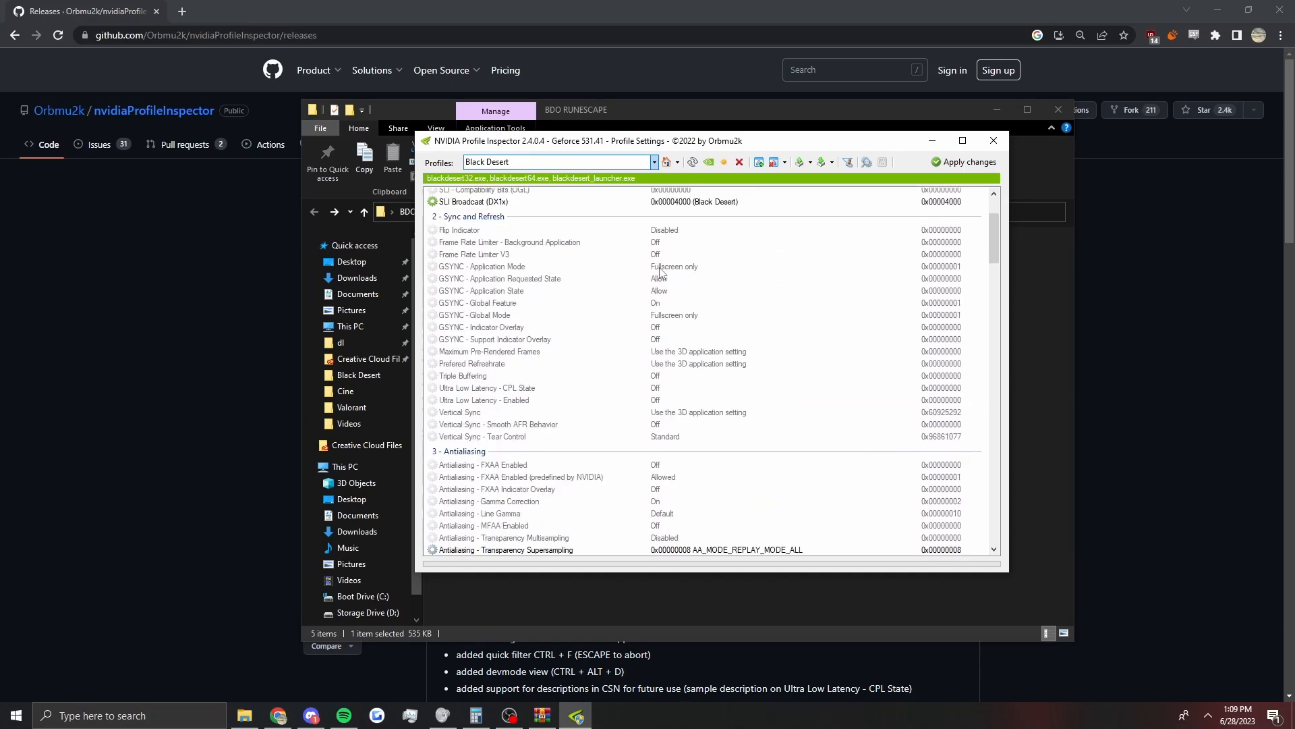
click(965, 161)
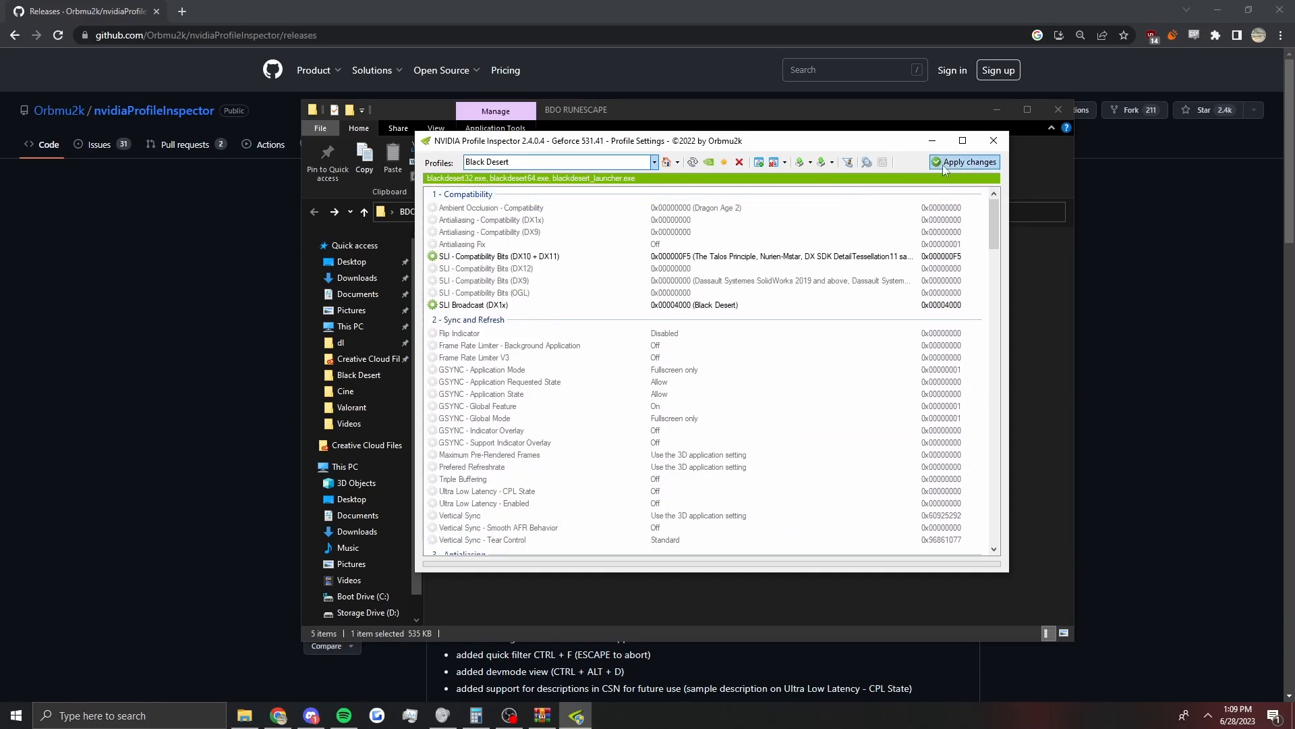
click(964, 162)
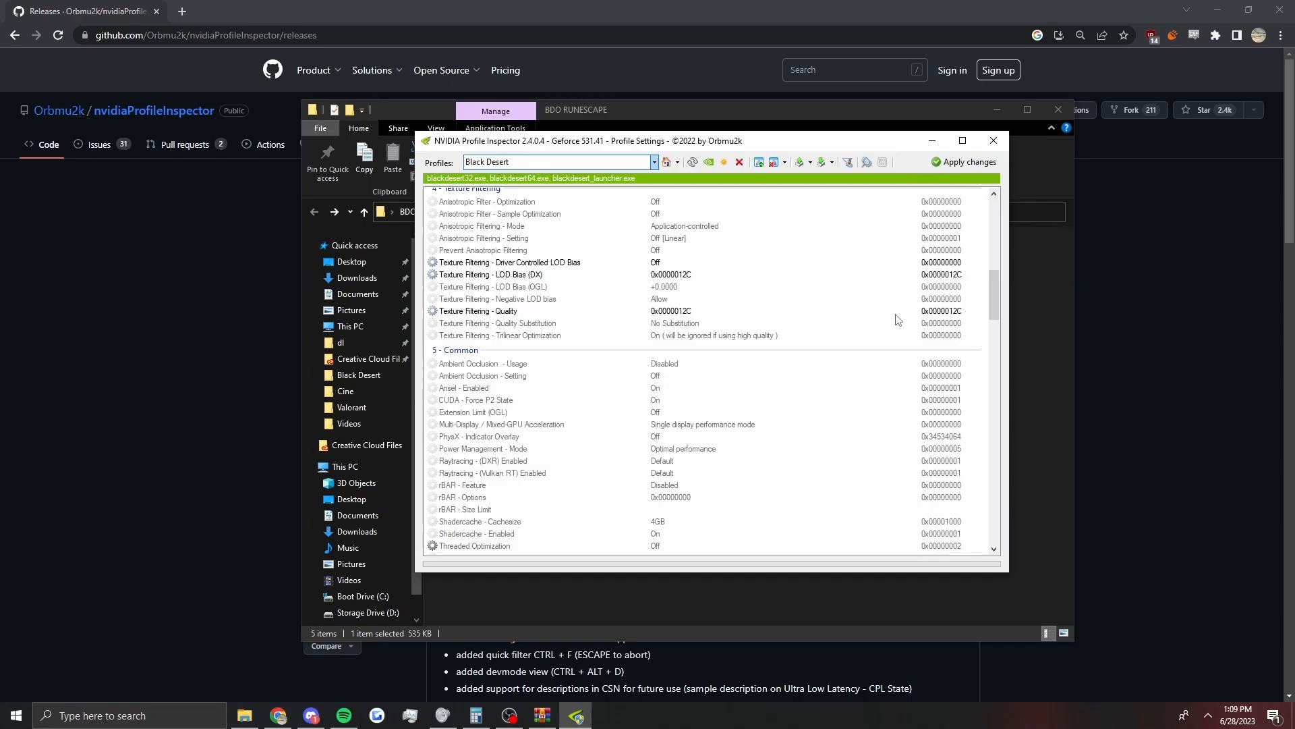
mouse_move(584, 297)
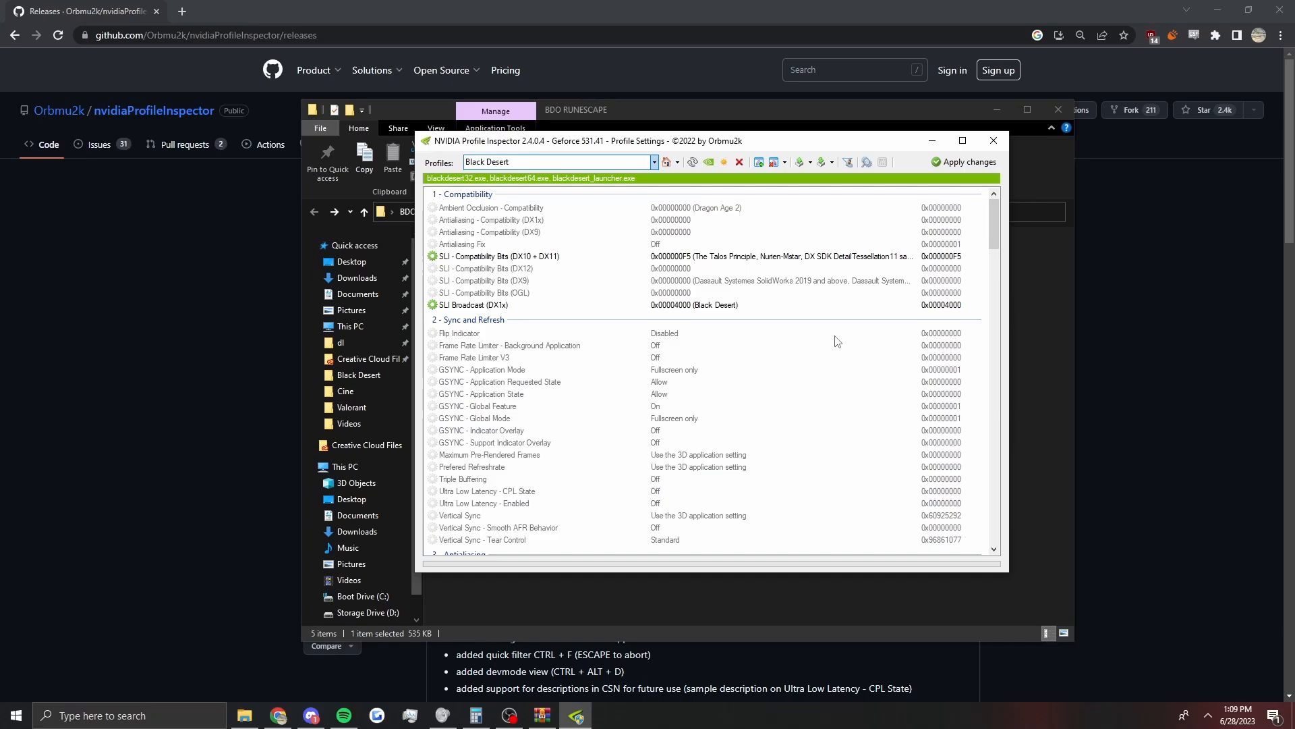
mouse_move(965, 161)
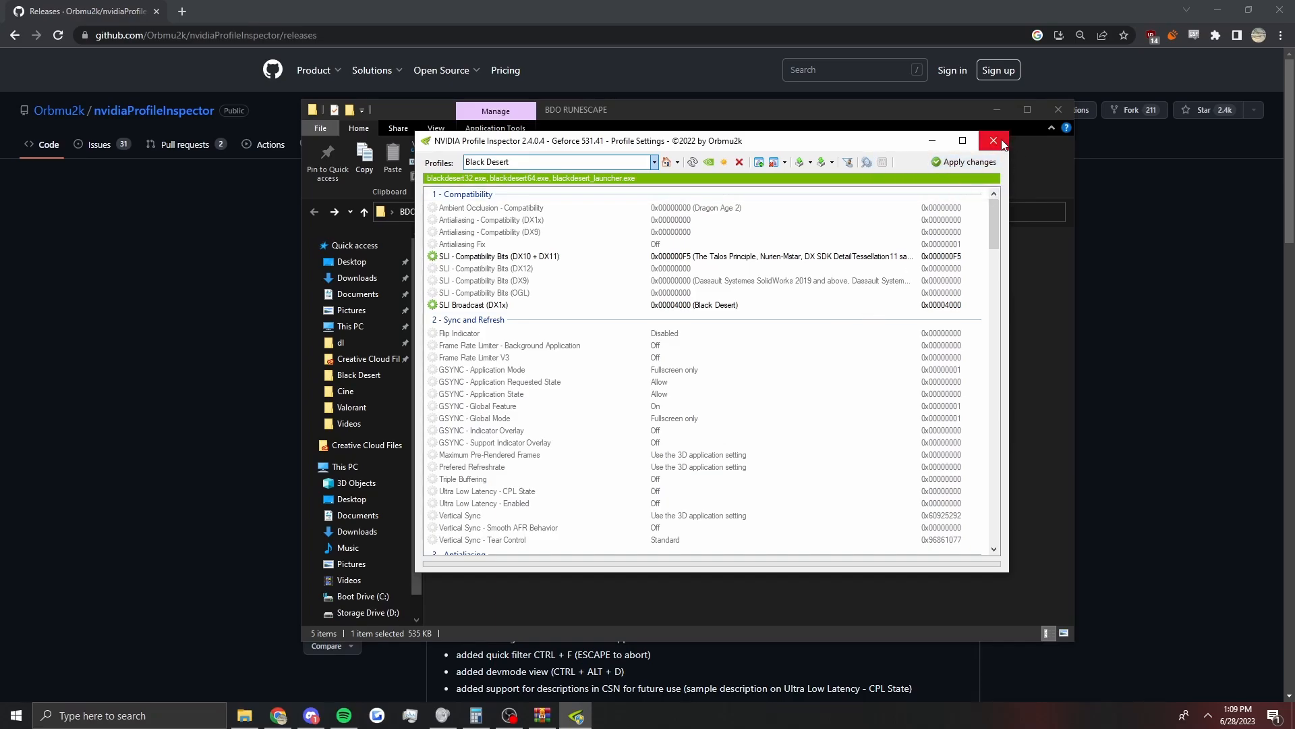
click(995, 141)
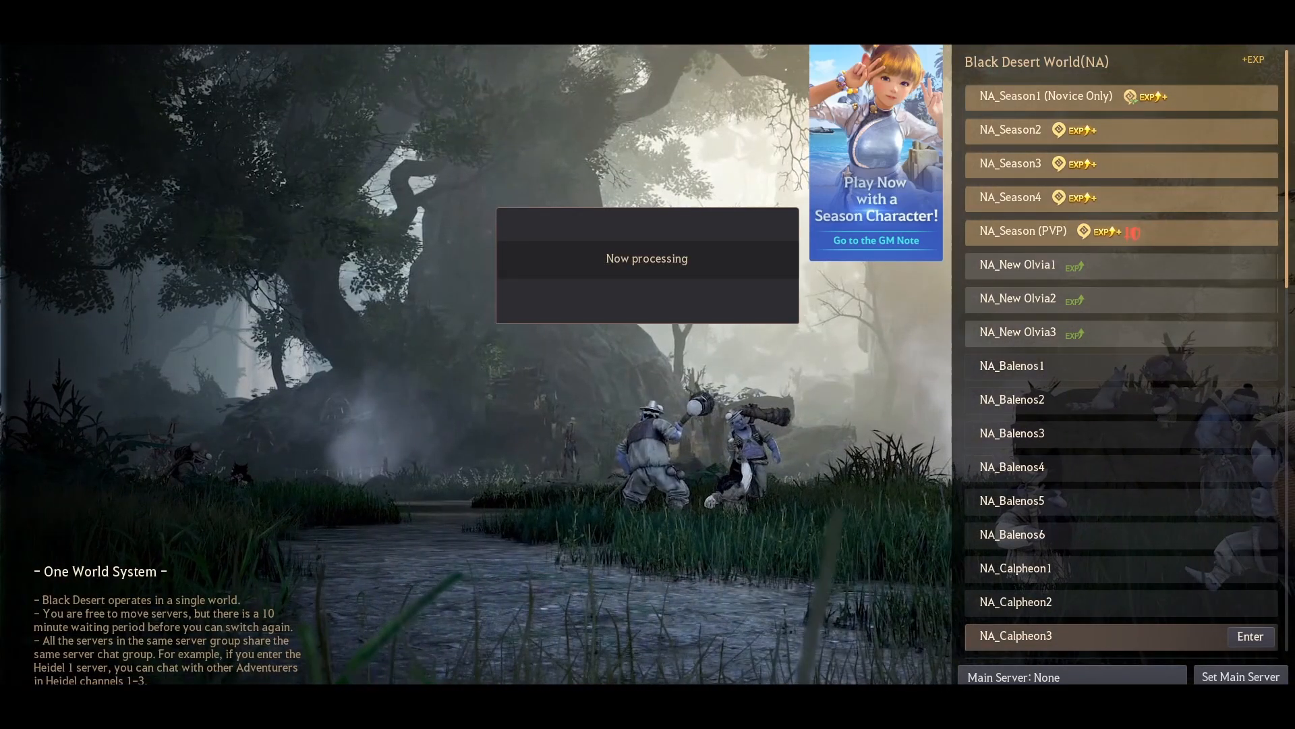
Step: Enter a Black Desert game server
click(1250, 636)
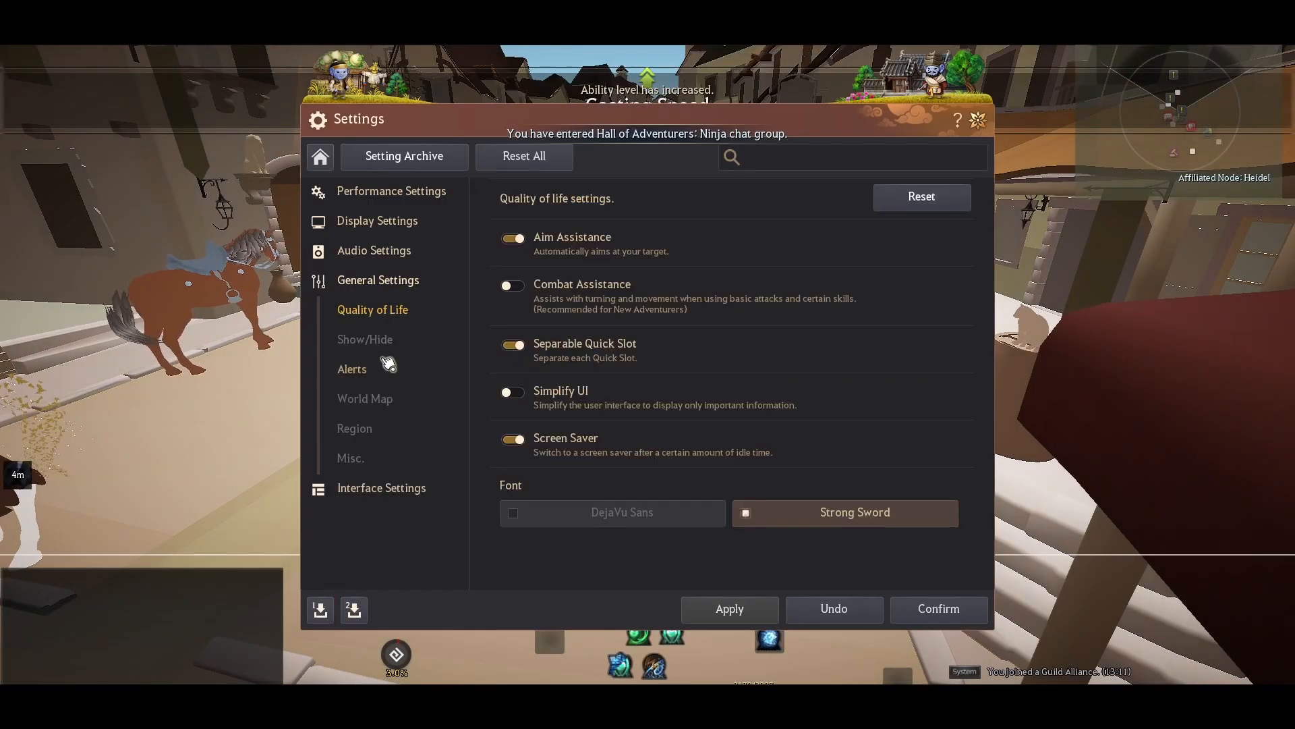
Step: Show the Display Settings Effects page with gamma, contrast and effect opacity
click(377, 220)
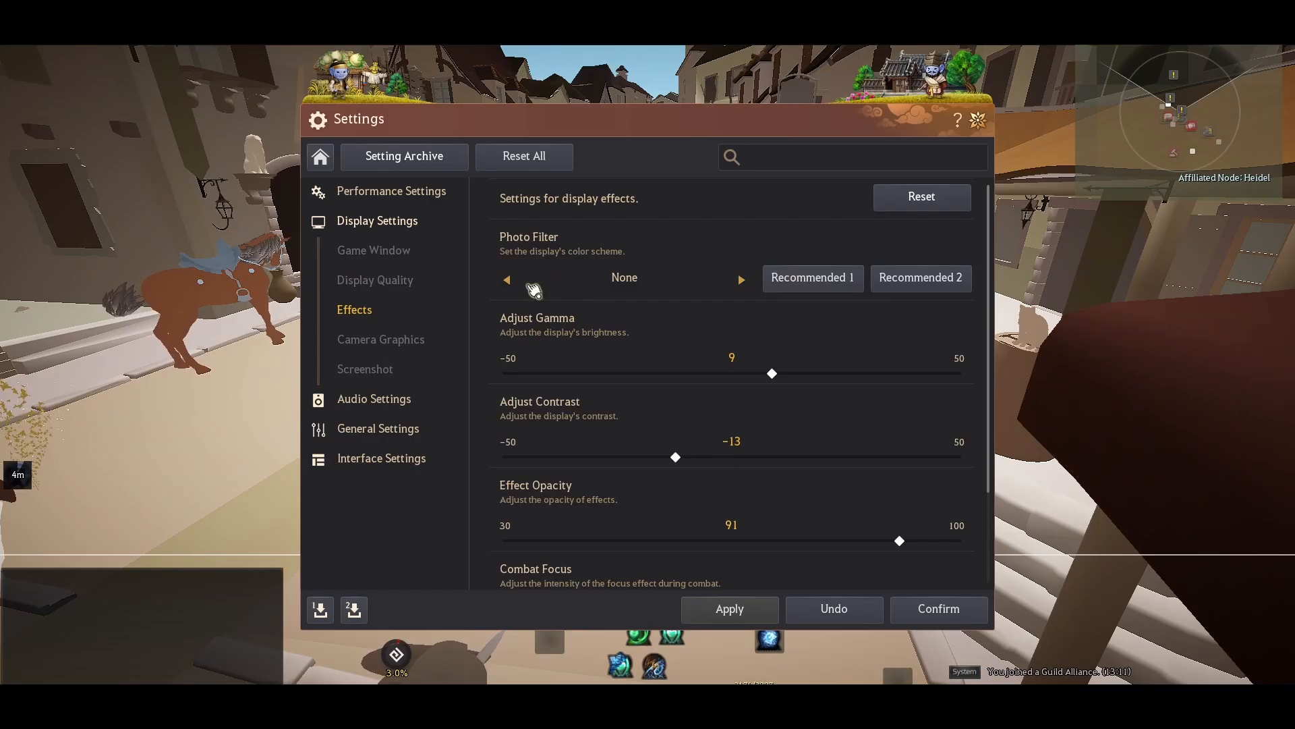
mouse_move(619, 339)
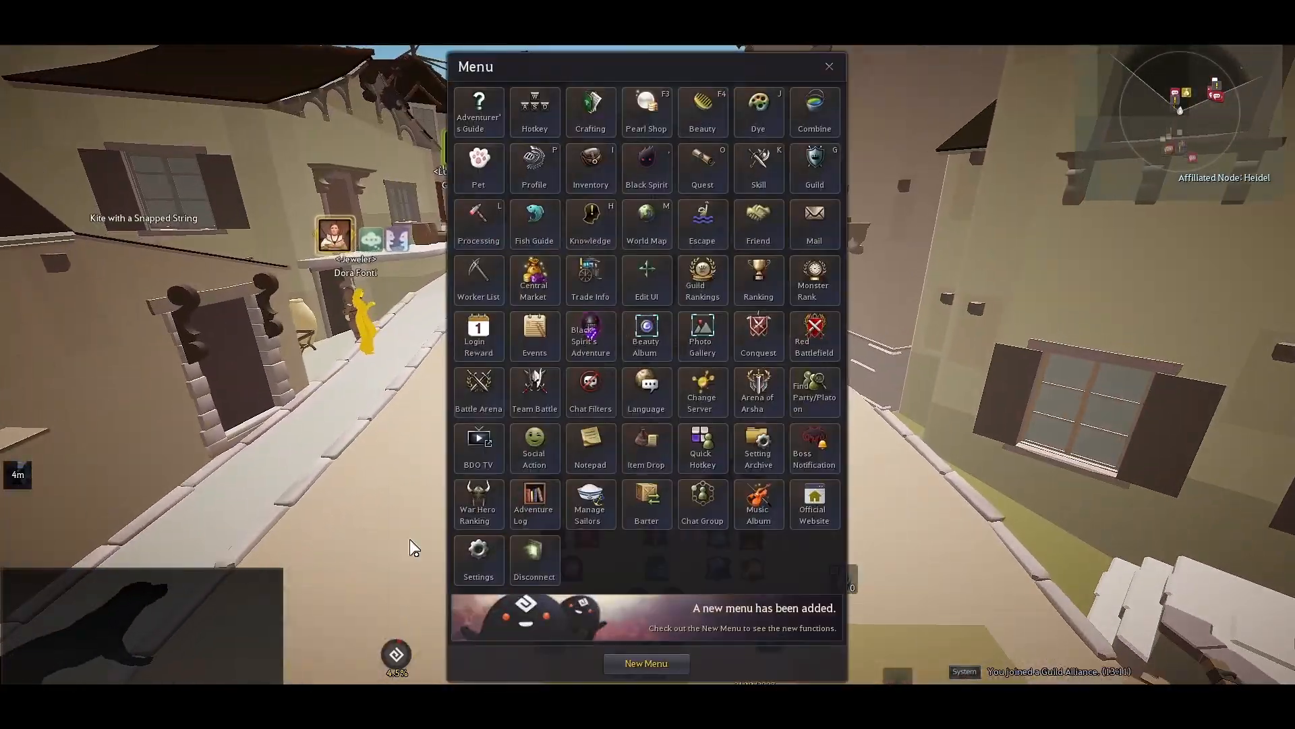
Step: Close the Menu window to play in Nampo's Moodle Village
click(478, 558)
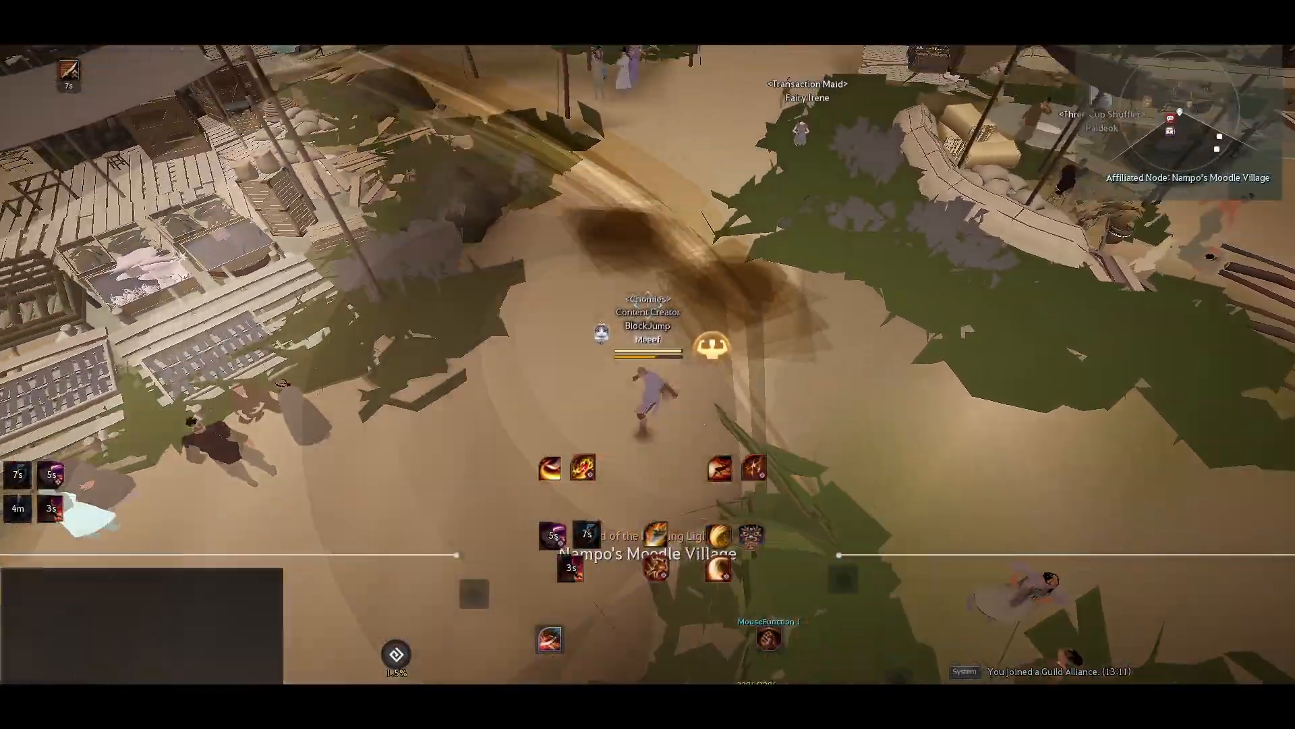
Step: Go to Display Settings > Effects, then dismiss the game menu
key(Escape)
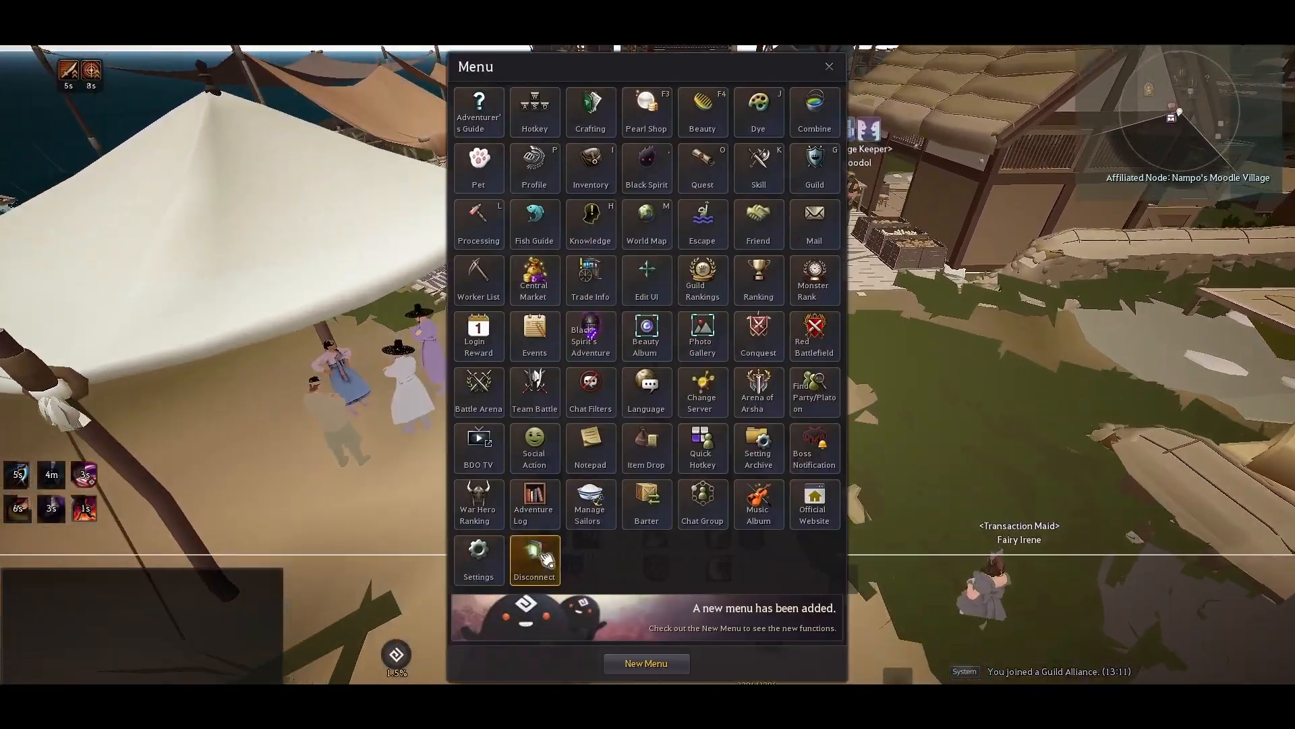
click(478, 556)
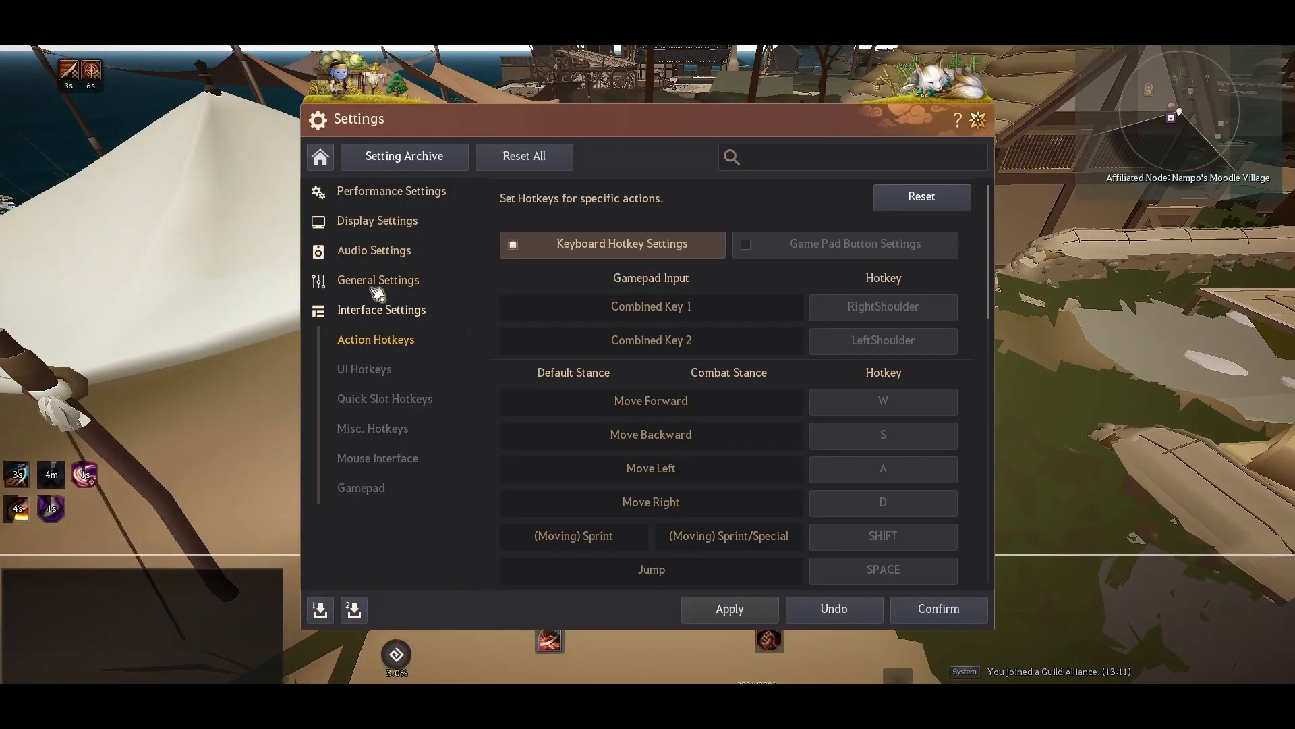
click(377, 221)
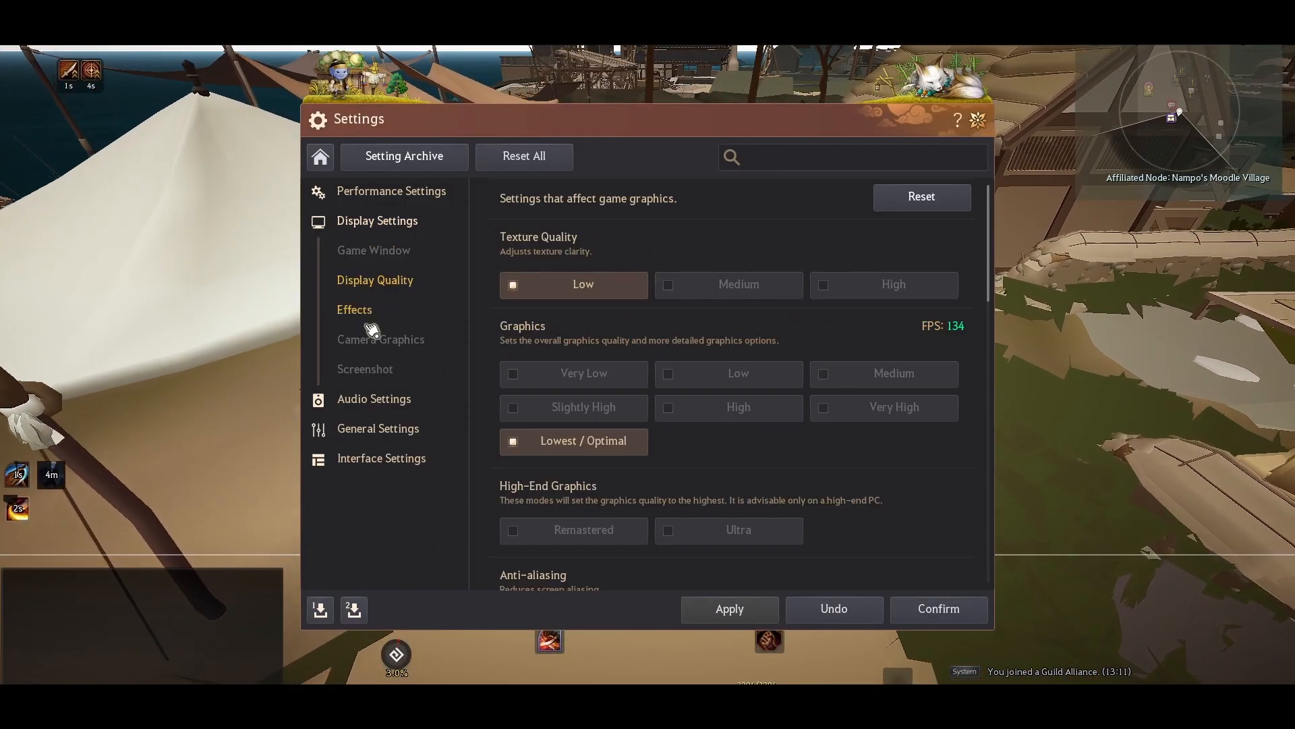
click(354, 309)
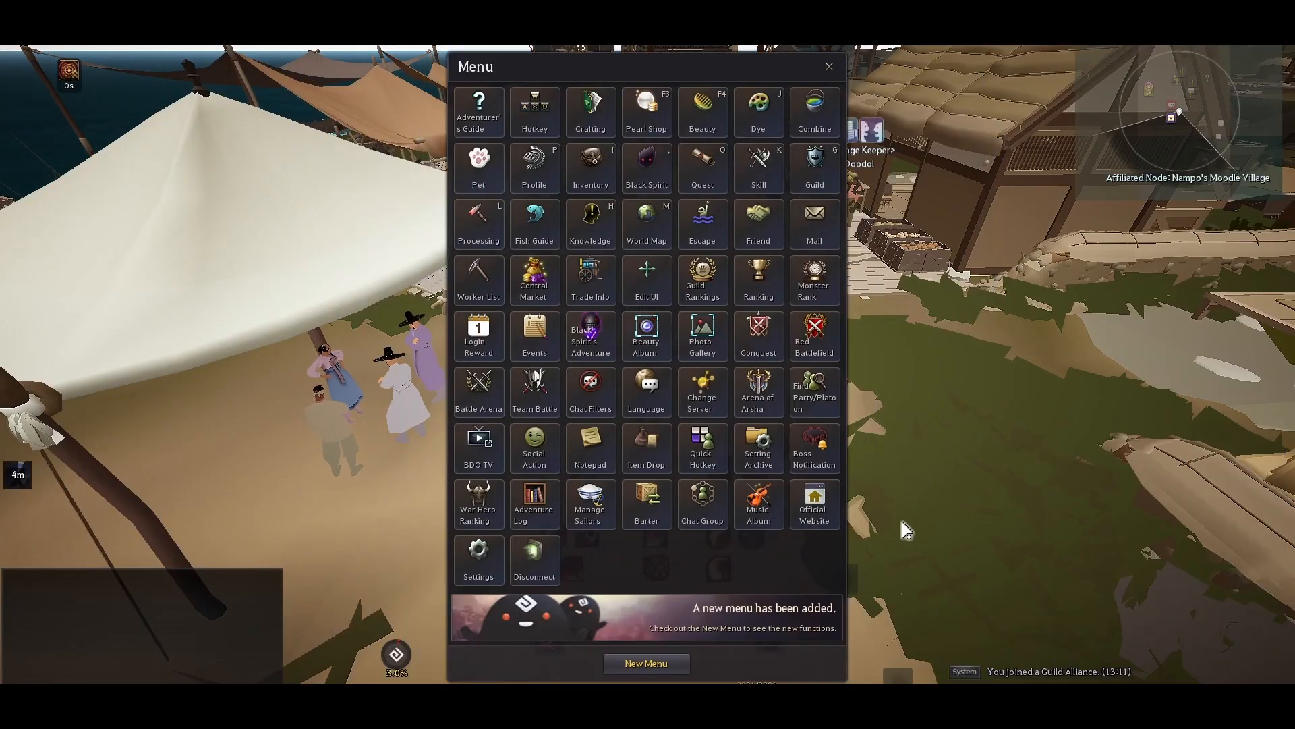
click(828, 66)
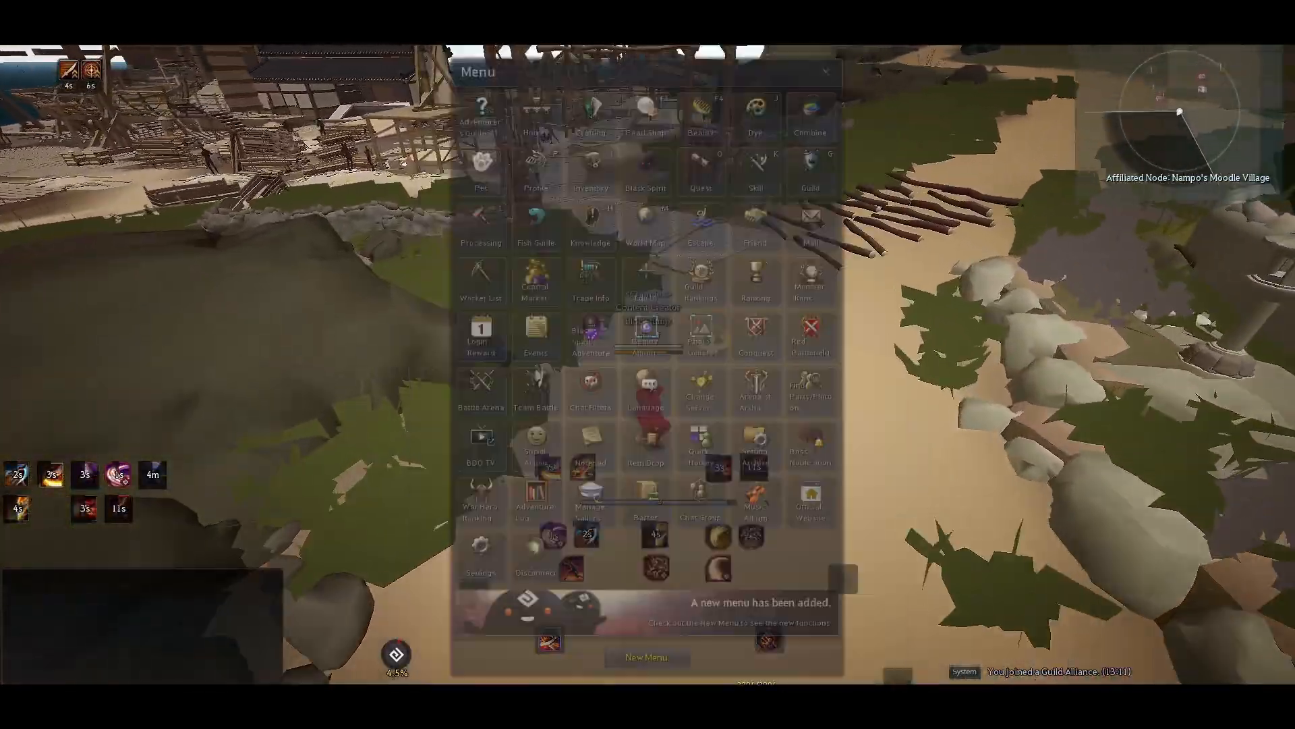
Step: Reopen Settings > Effects and drag Effect Opacity down to 30
click(479, 553)
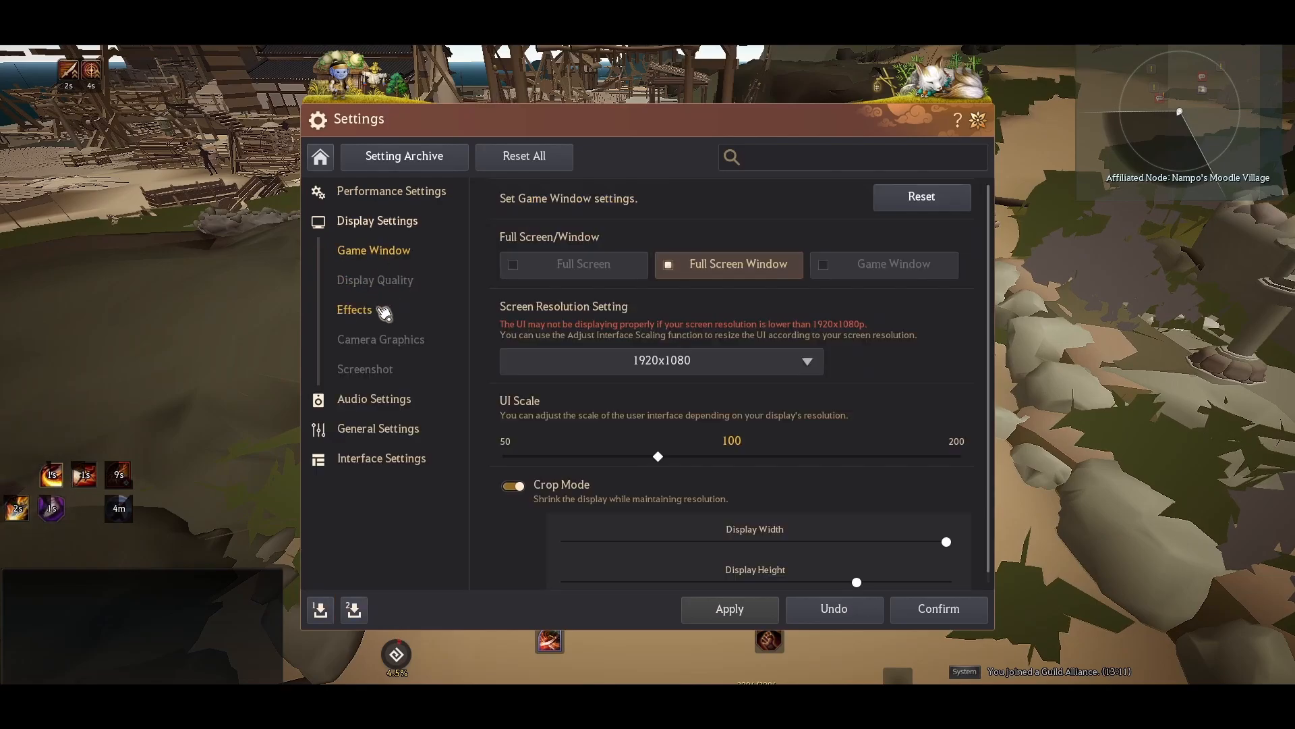
click(354, 309)
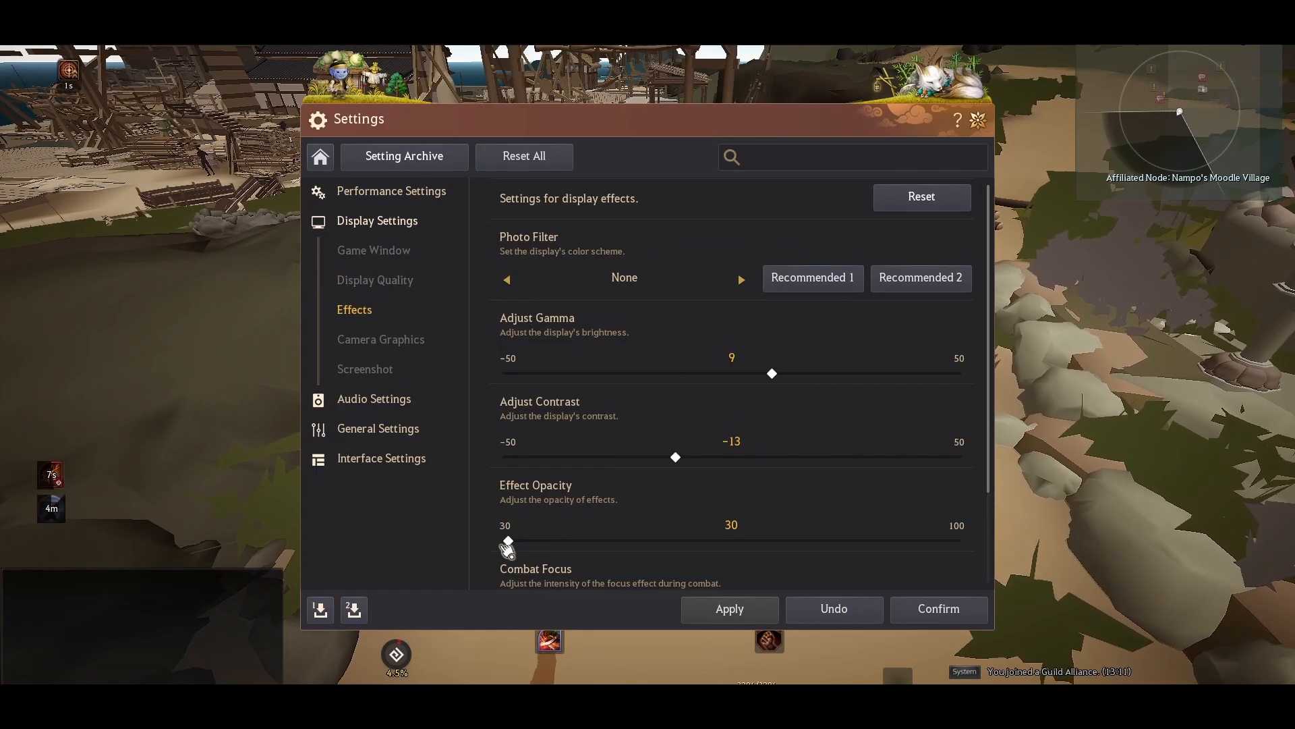
drag(507, 541, 884, 541)
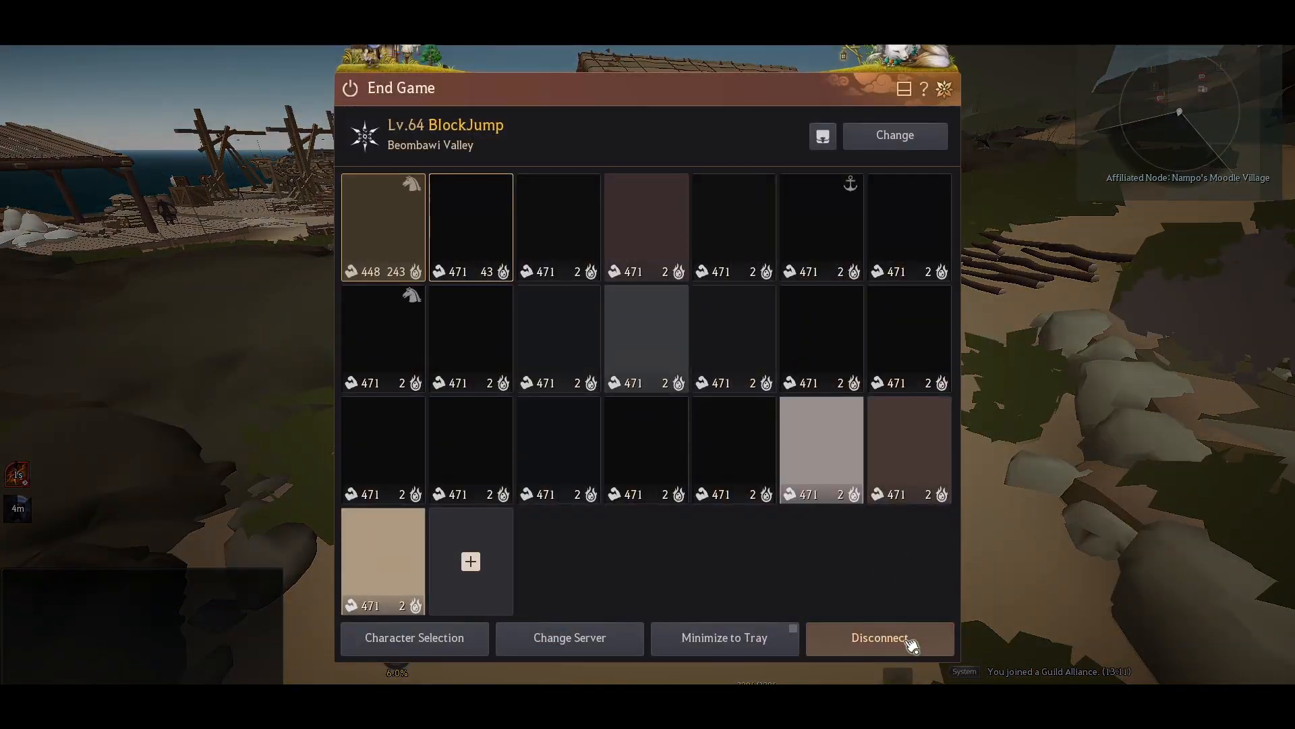
Step: Choose Disconnect in the End Game window to quit Black Desert
click(879, 637)
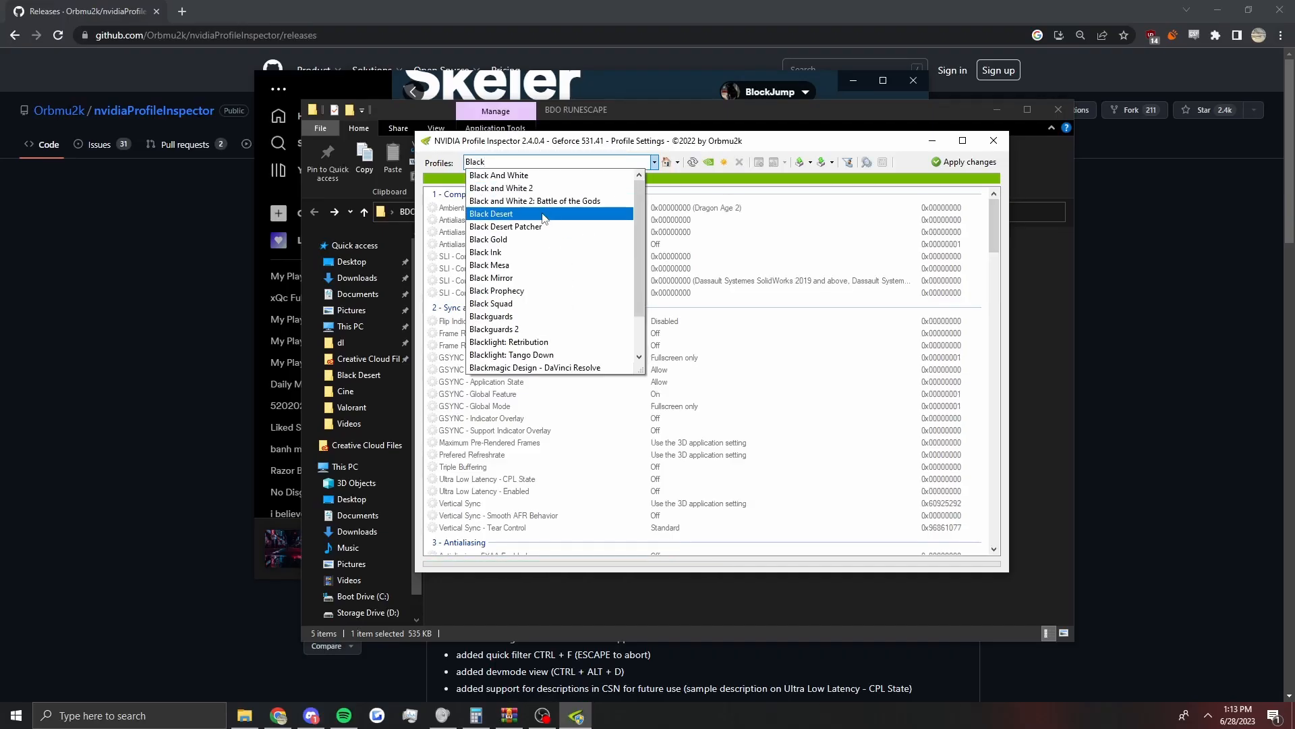
Step: Import BDOpotato.nip from BDO RUNESCAPE into the Black Desert profile and confirm success
click(490, 213)
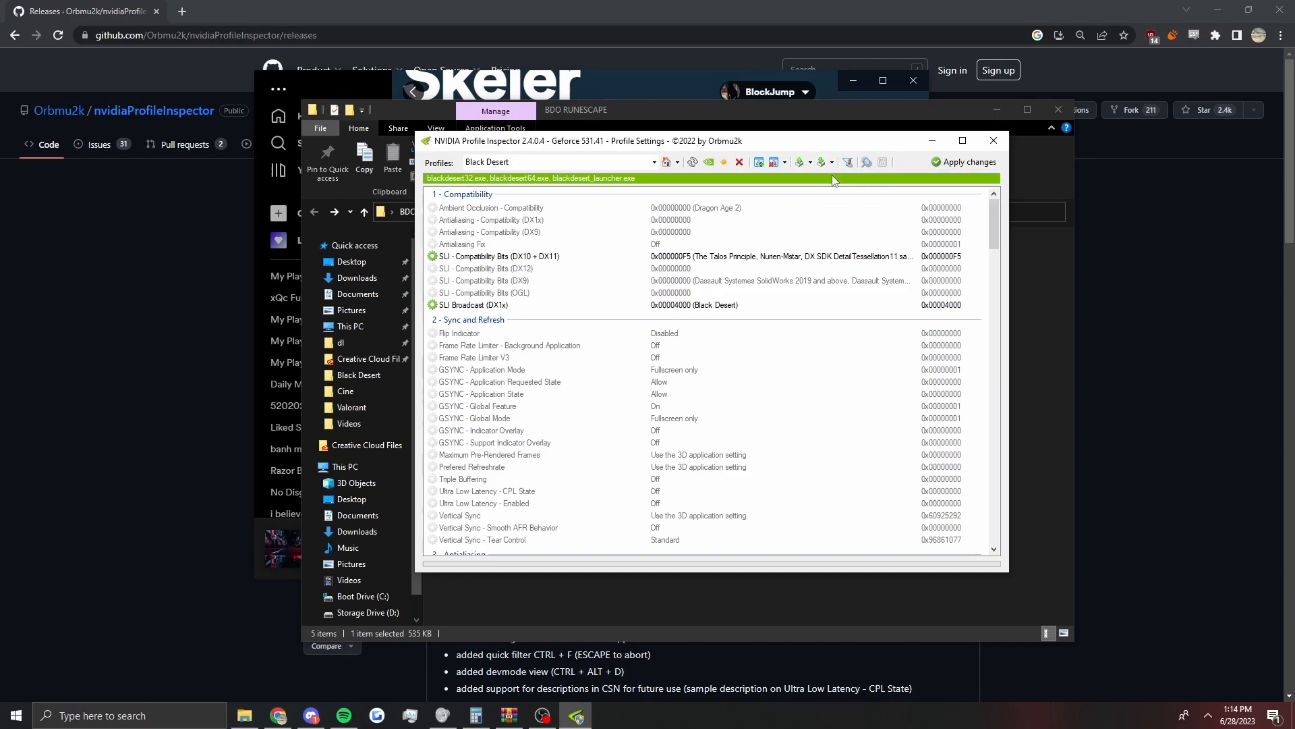
click(668, 162)
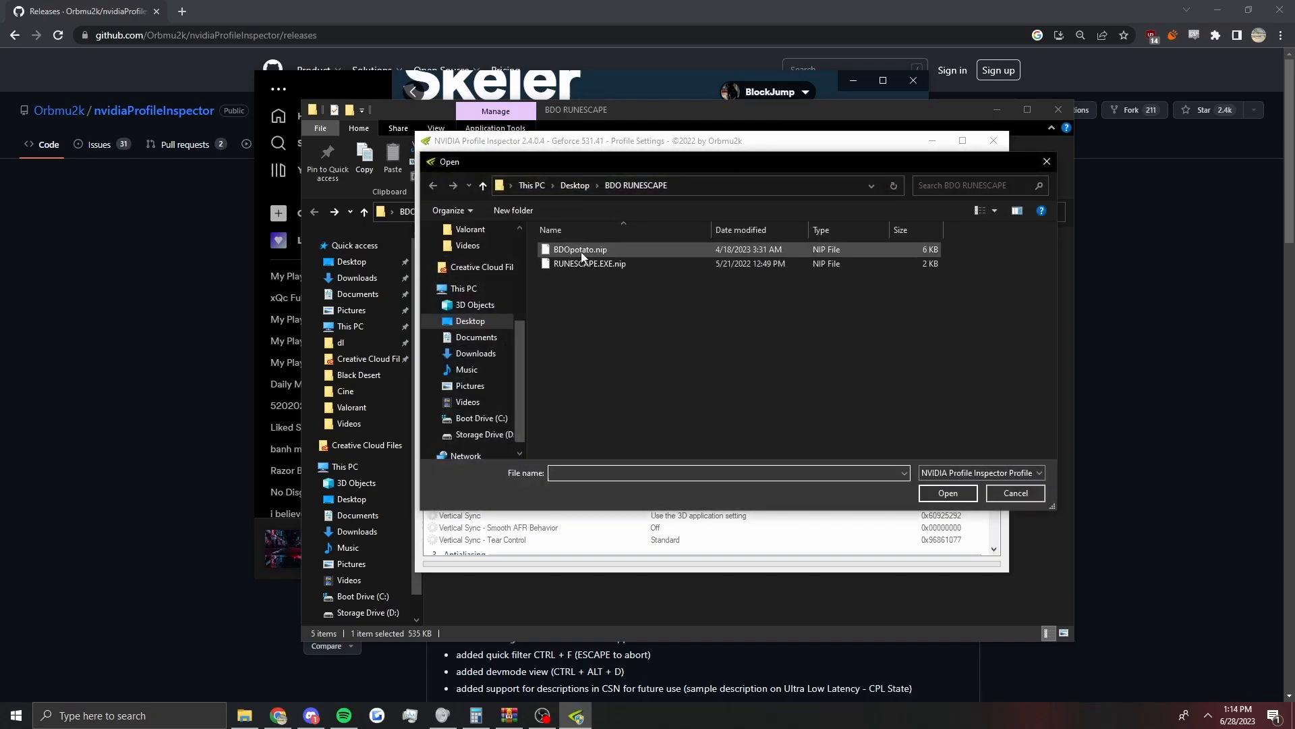
mouse_move(580, 249)
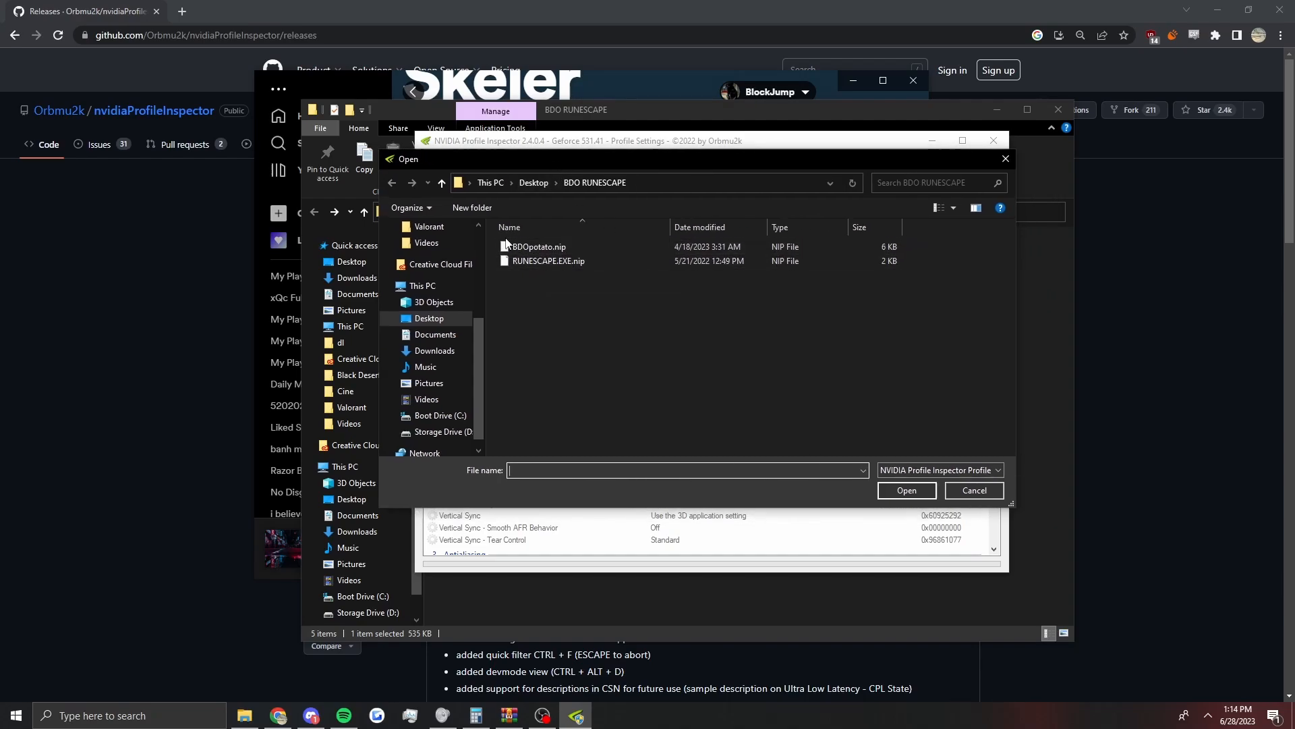
click(548, 260)
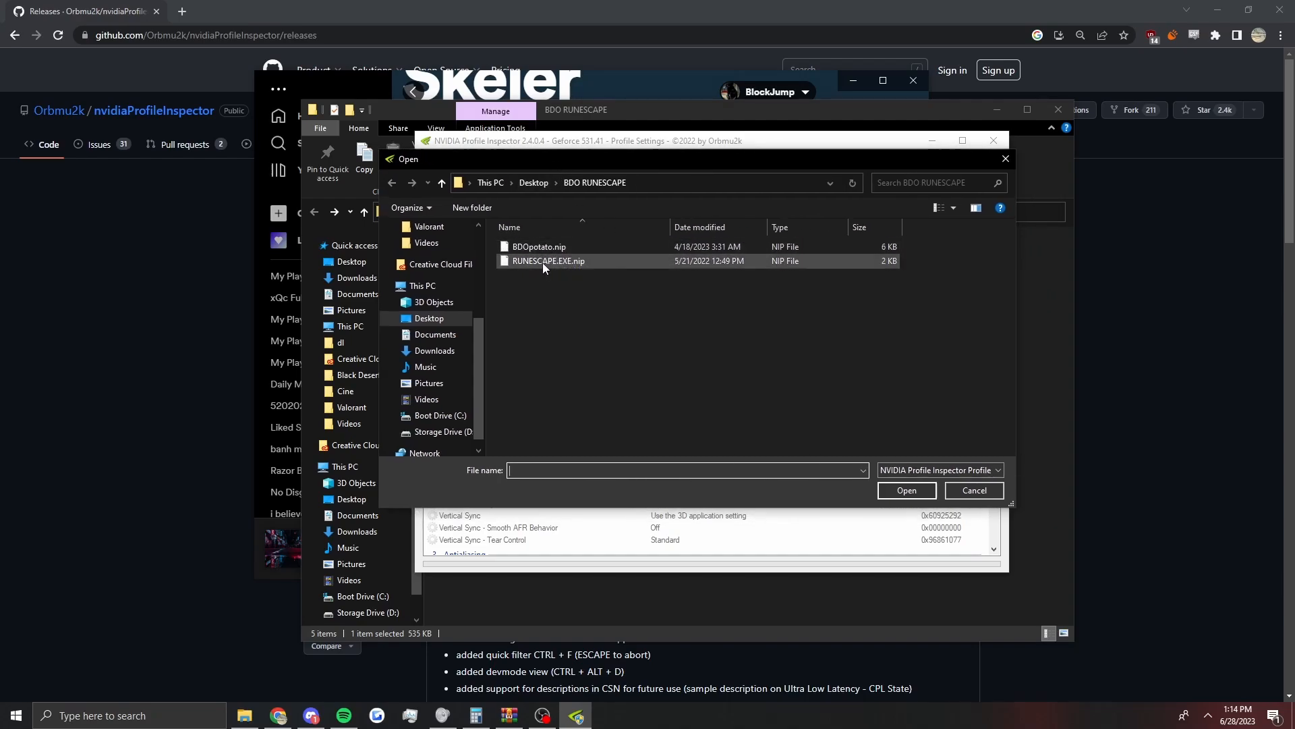
mouse_move(547, 260)
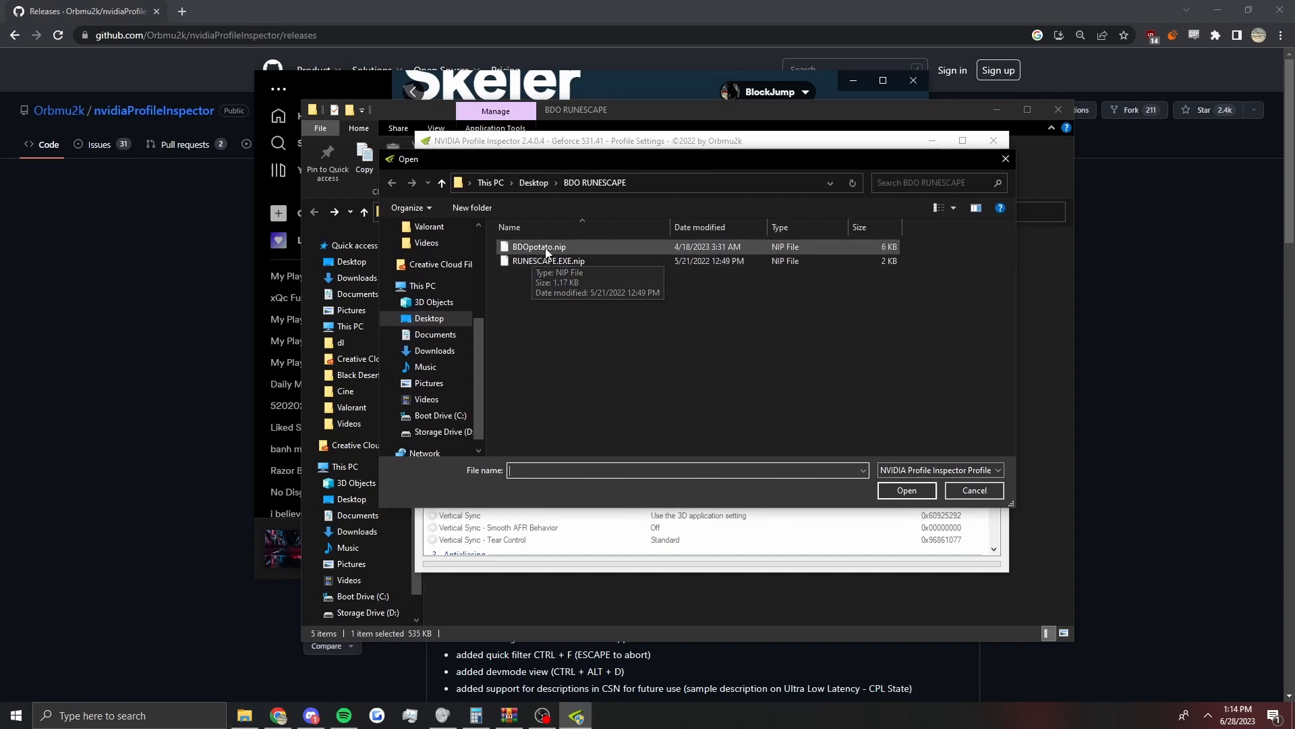
click(905, 489)
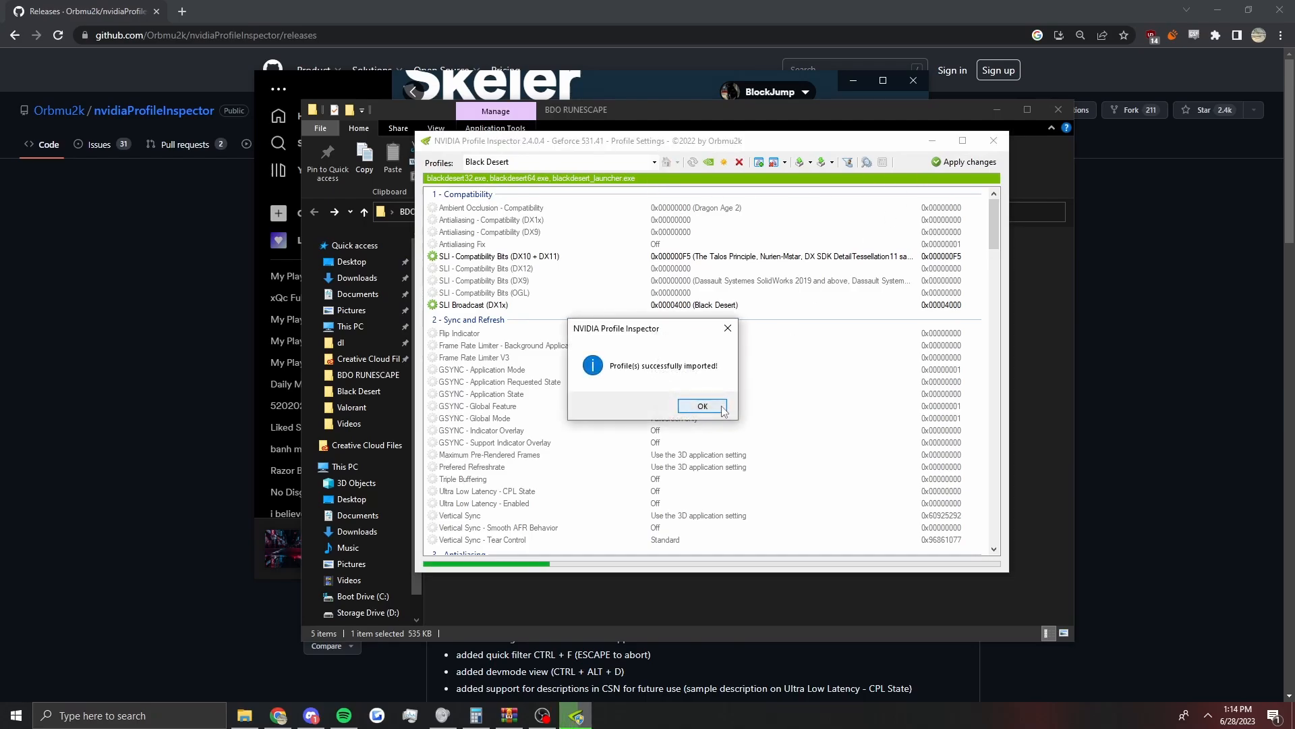
click(702, 406)
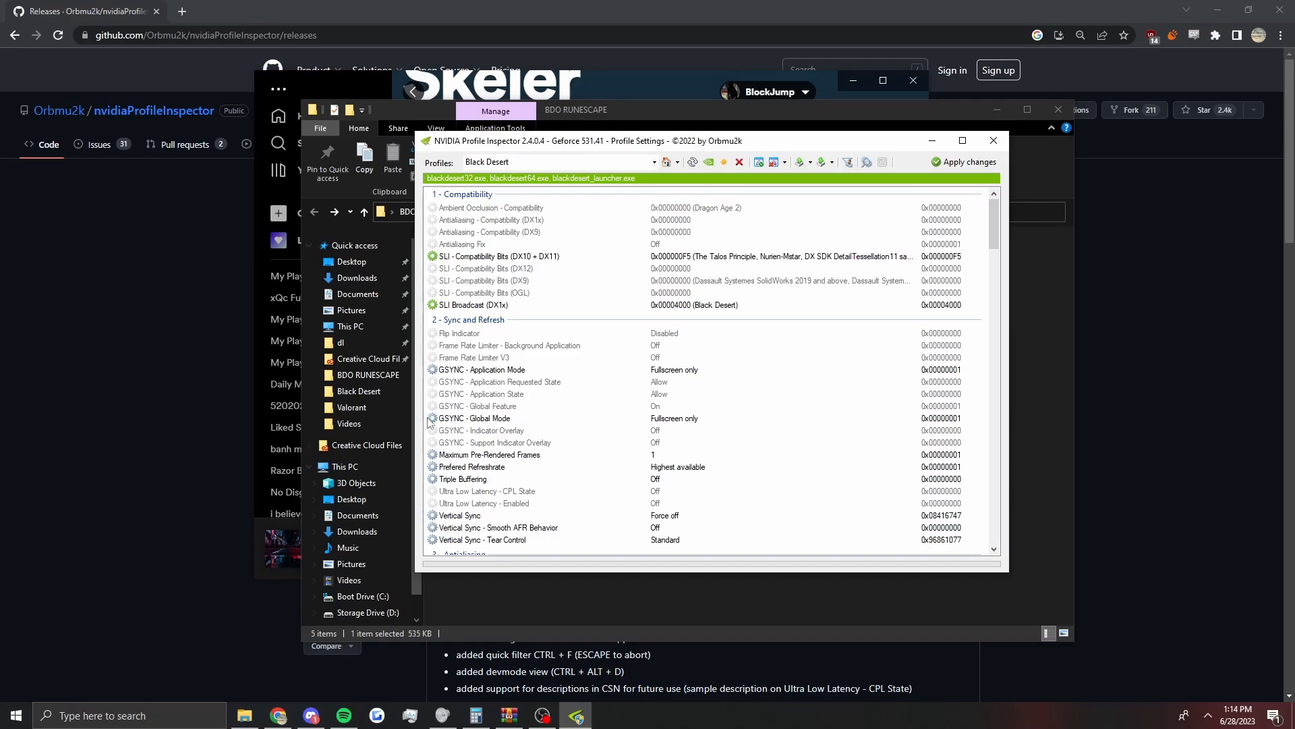
mouse_move(814, 218)
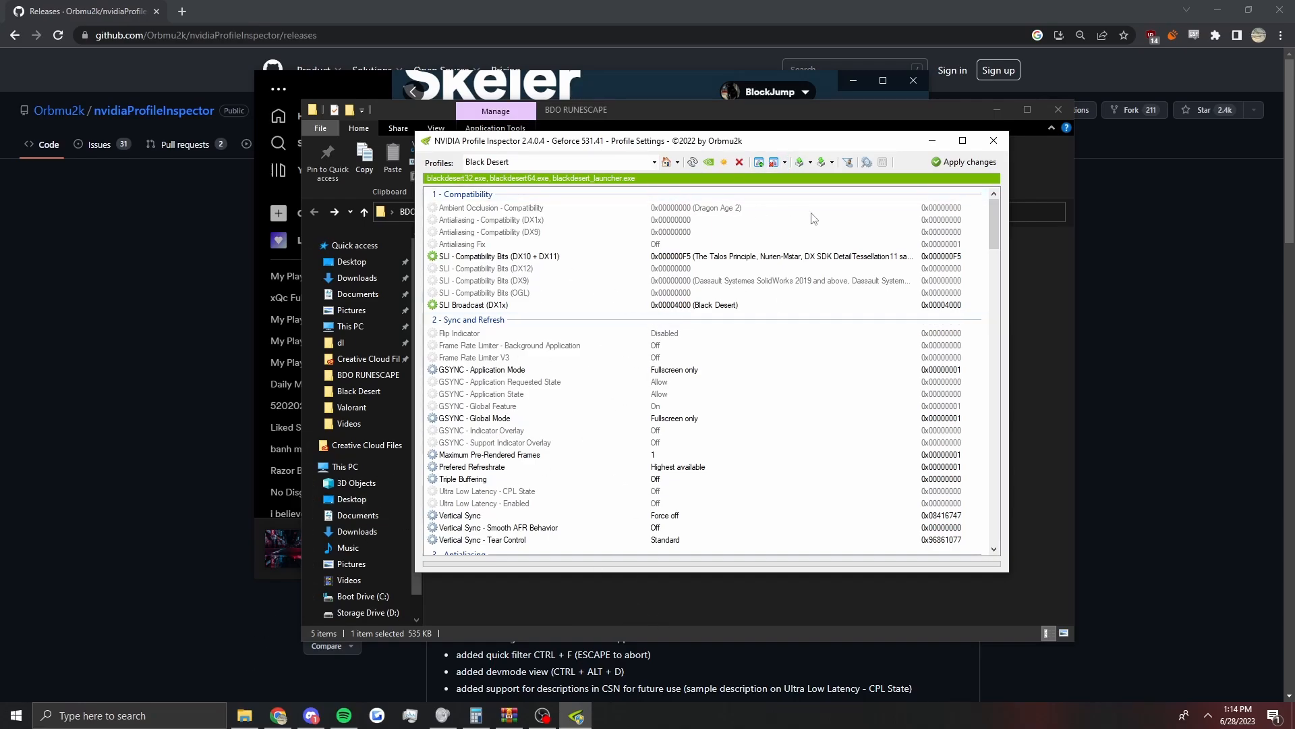
mouse_move(708, 162)
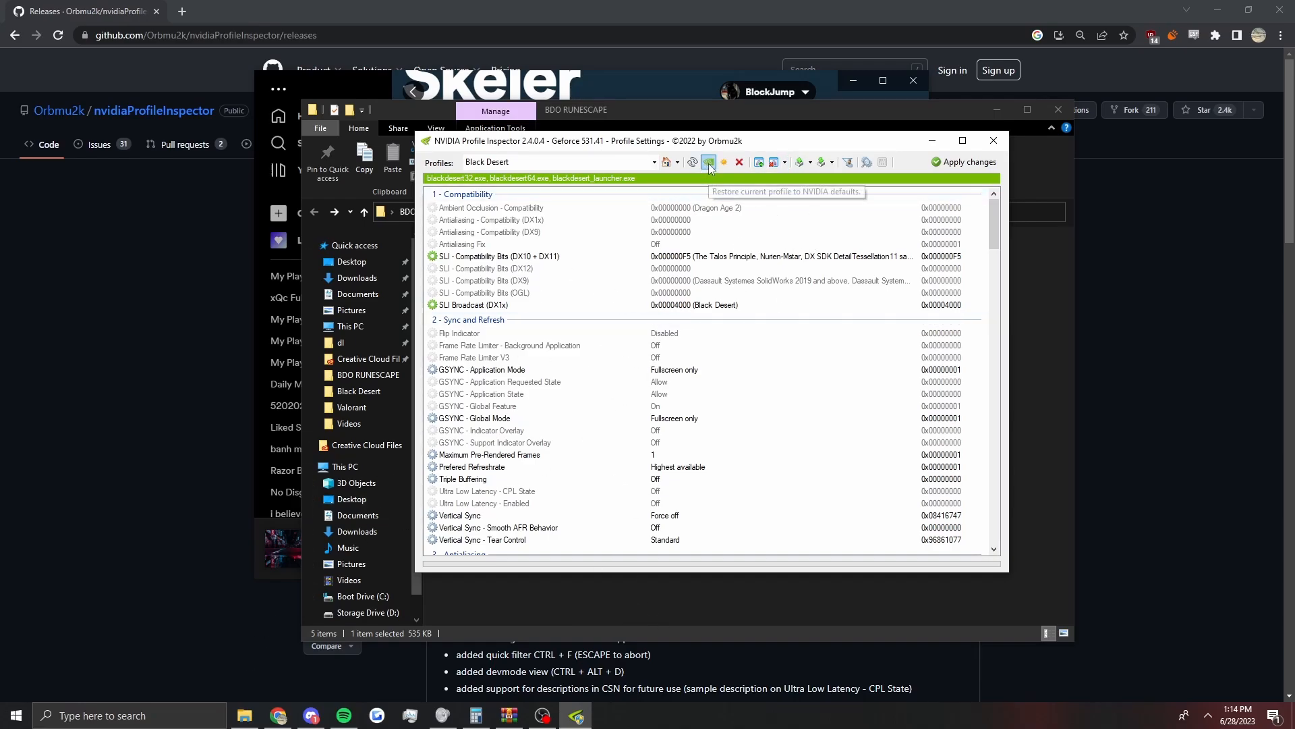
Step: Reset the Black Desert profile to NVIDIA defaults and bring up Discord from the taskbar
click(708, 162)
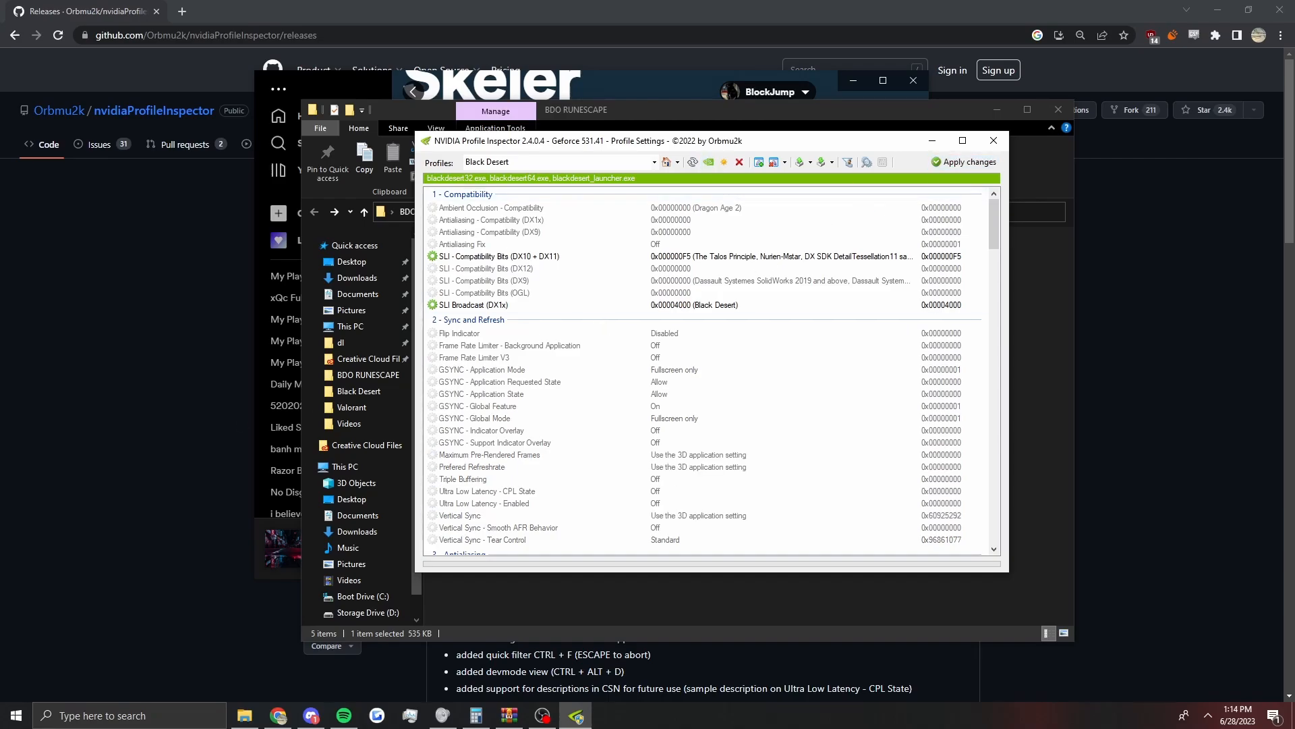
click(542, 715)
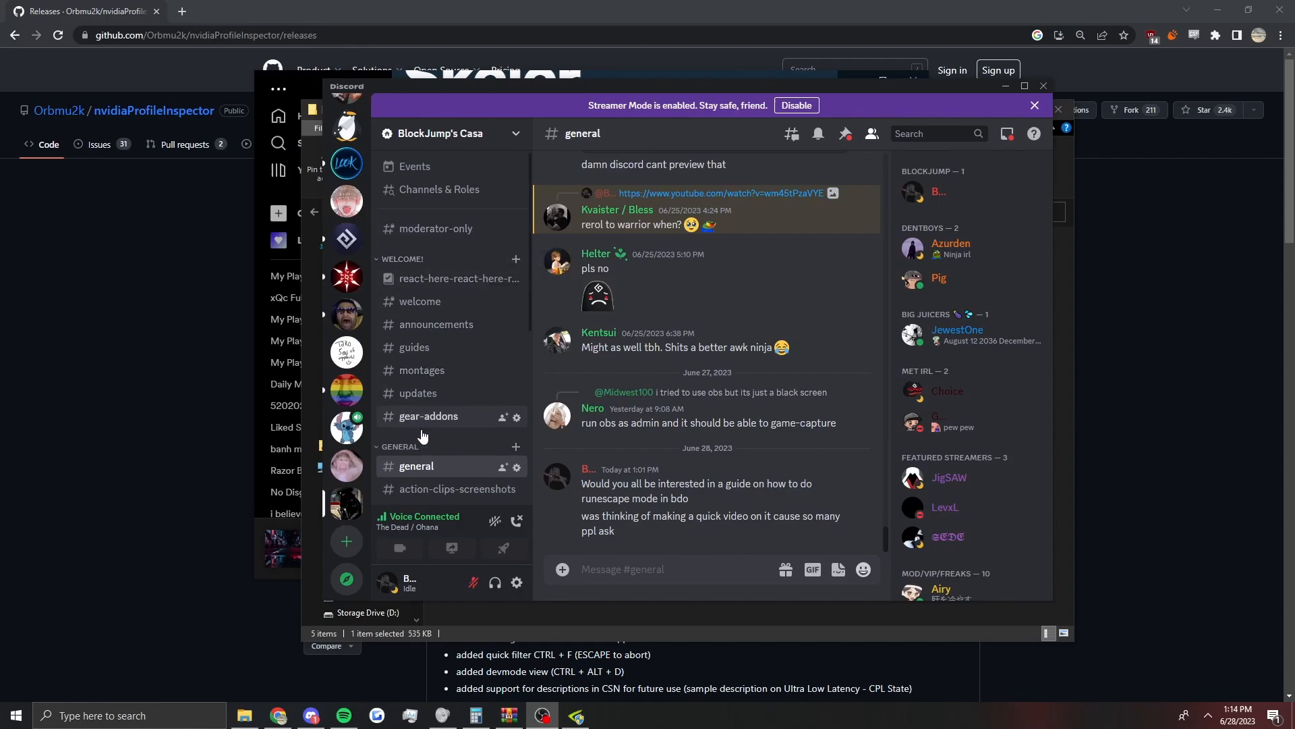
scroll(down, 3)
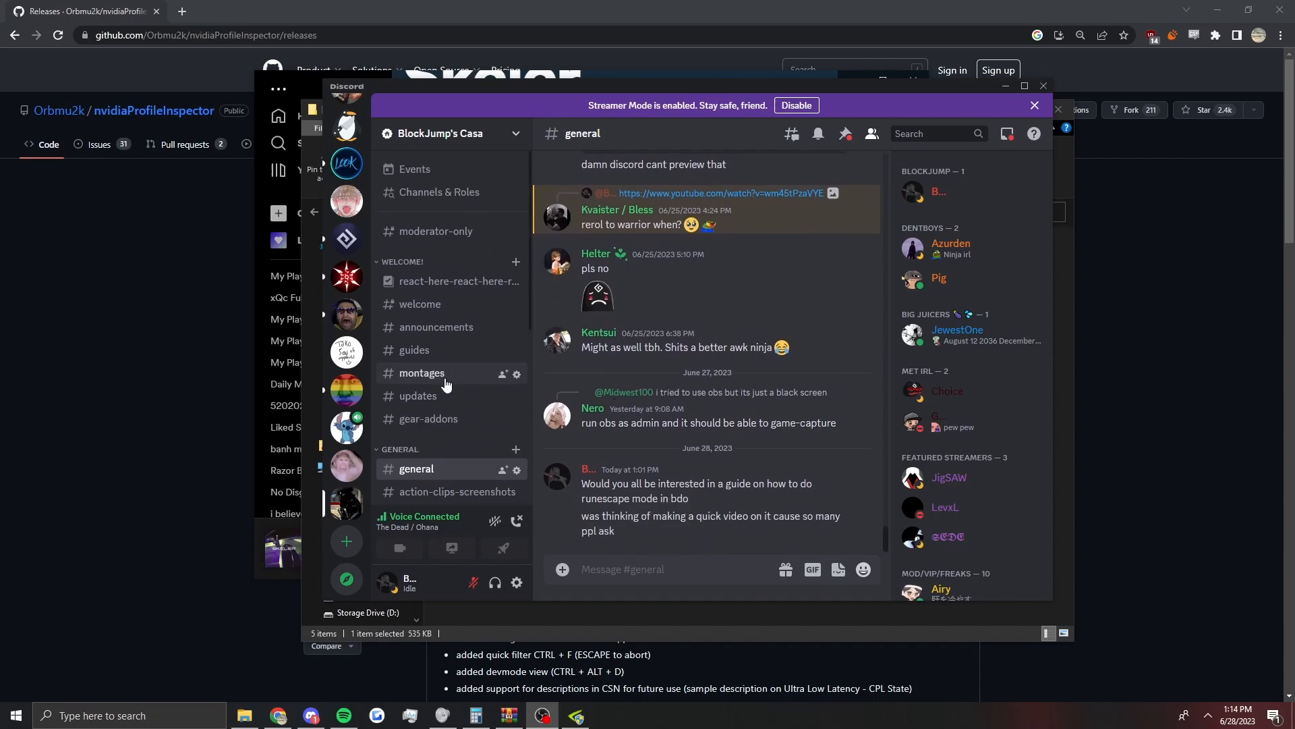
mouse_move(453, 435)
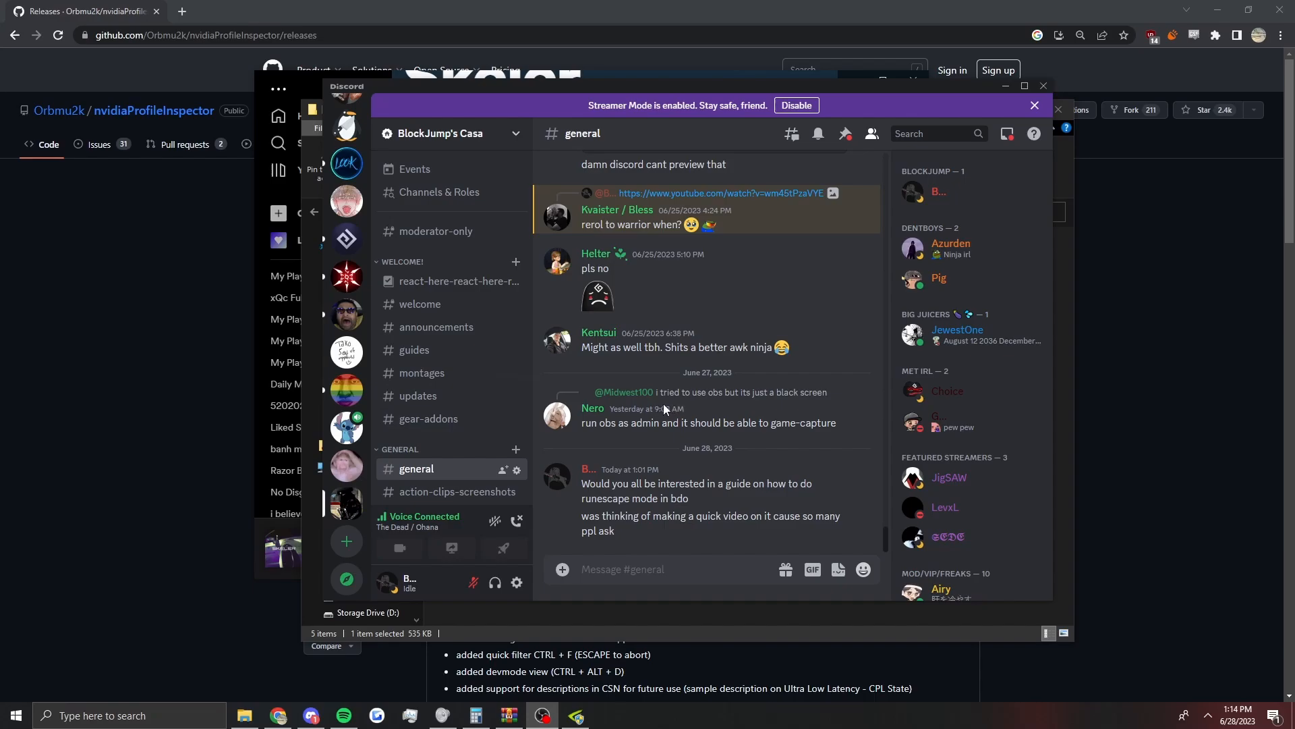
mouse_move(669, 411)
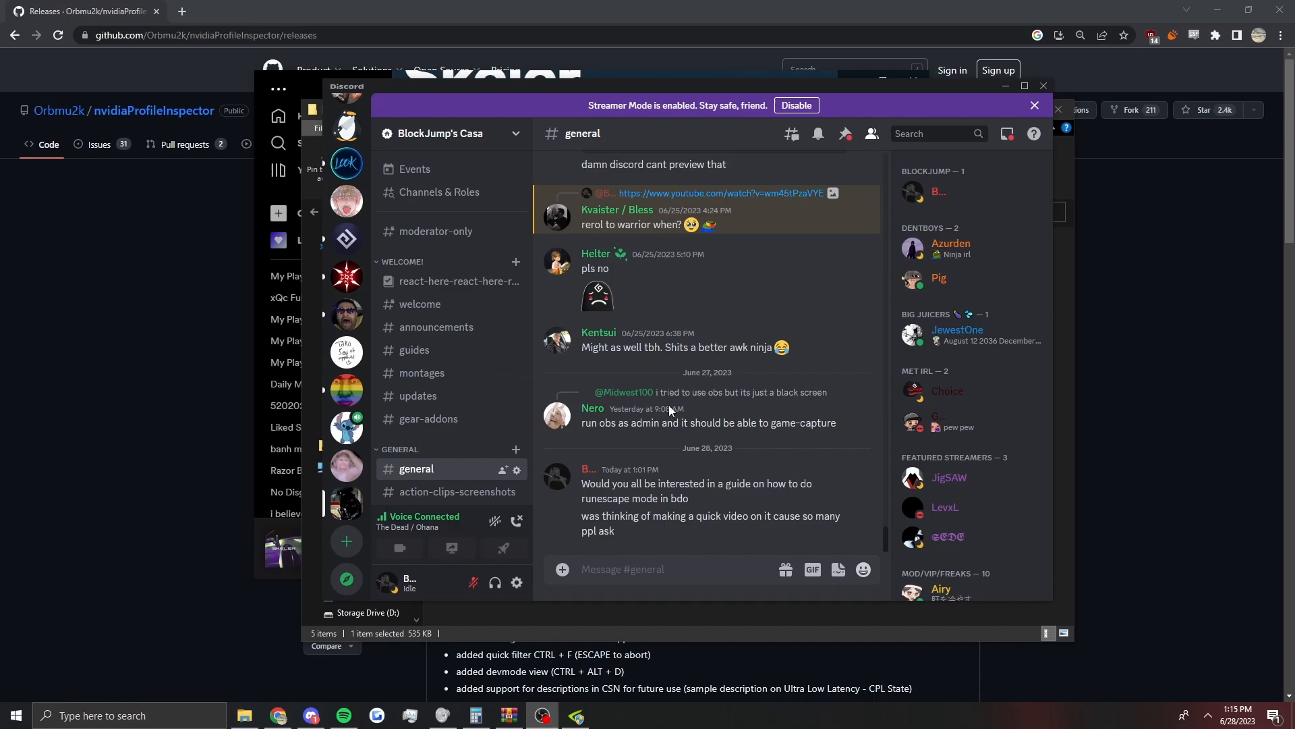